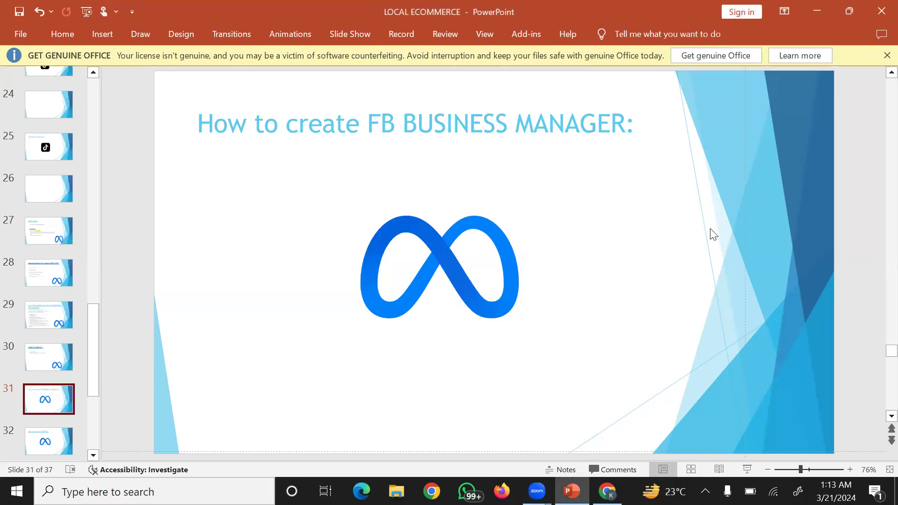
mouse_move(710, 235)
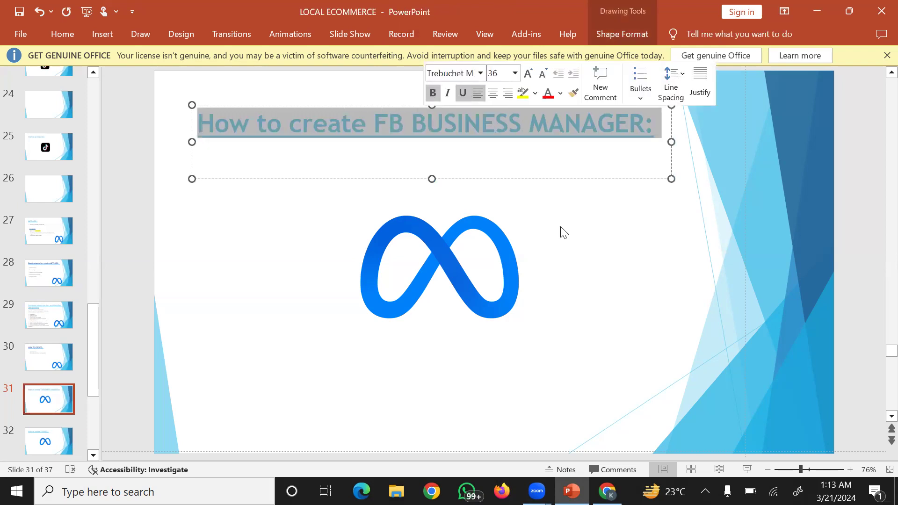
Underline the 'How to create FB BUSINESS MANAGER:' title, then move to the browser.
left_click(564, 232)
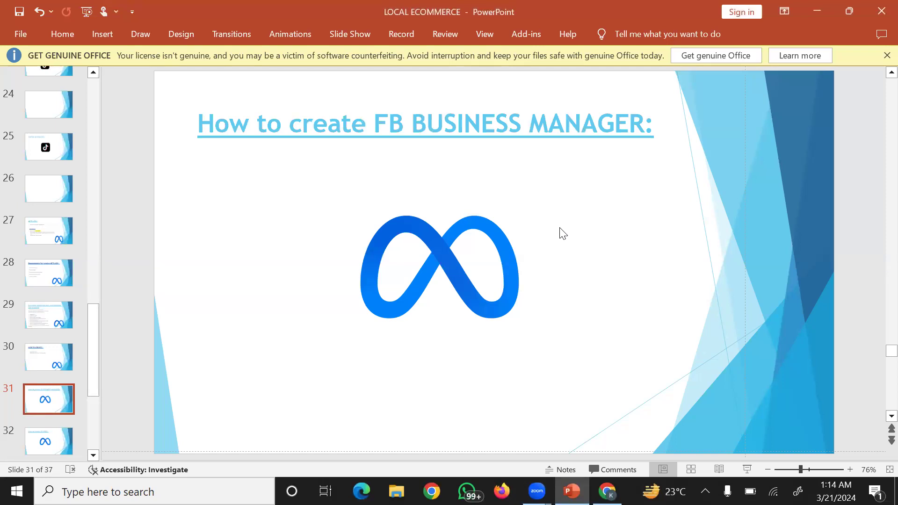
mouse_move(384, 131)
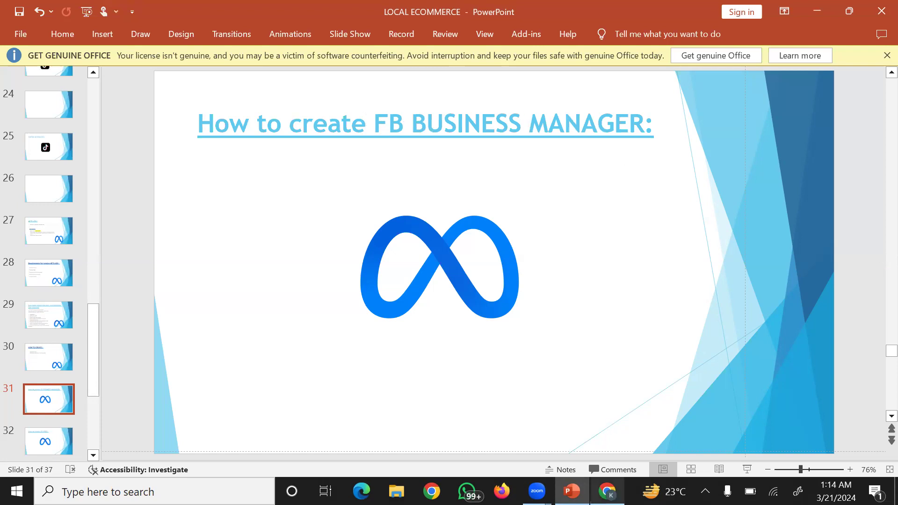
left_click(607, 491)
type("face")
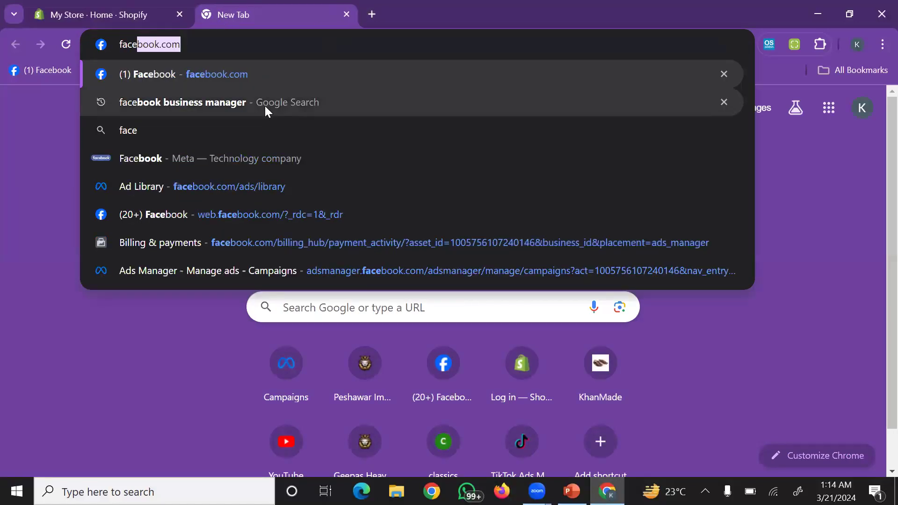
Search Google for 'facebook business manager' and load the Jeweler Hut Meta Business Suite home.
left_click(182, 102)
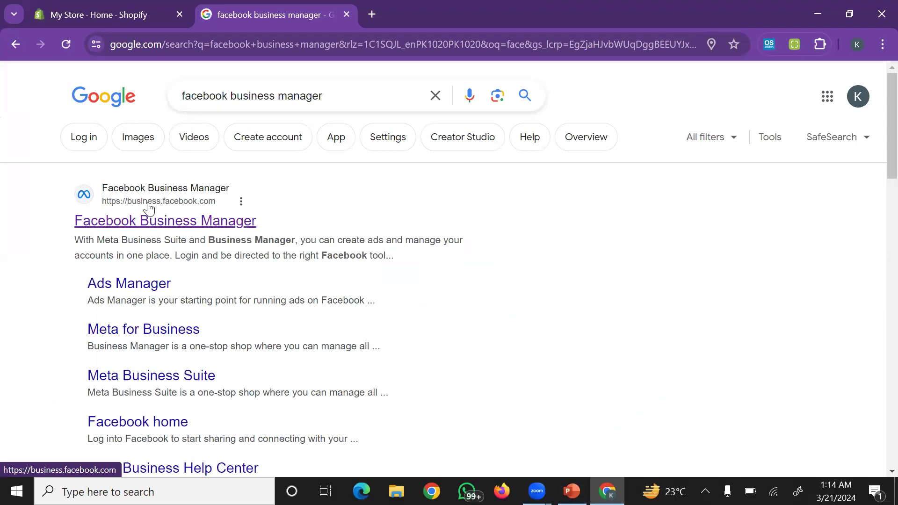
left_click(165, 221)
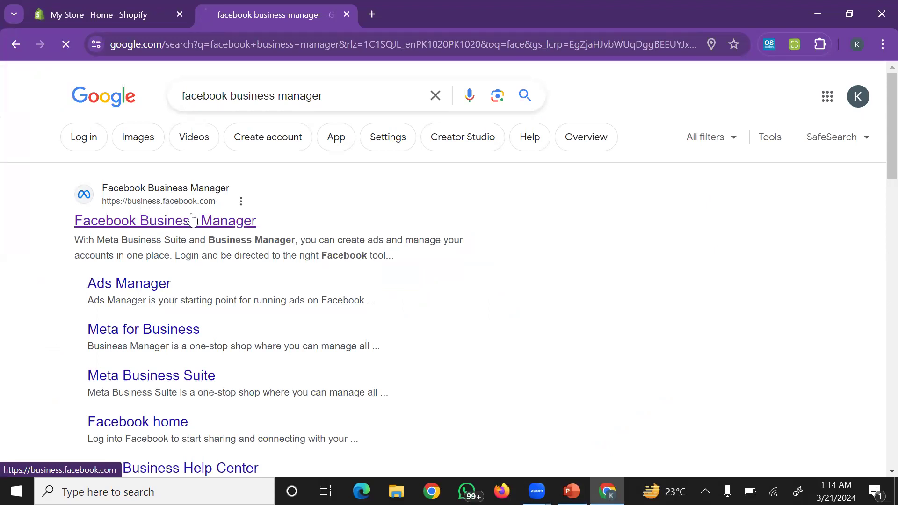
left_click(164, 221)
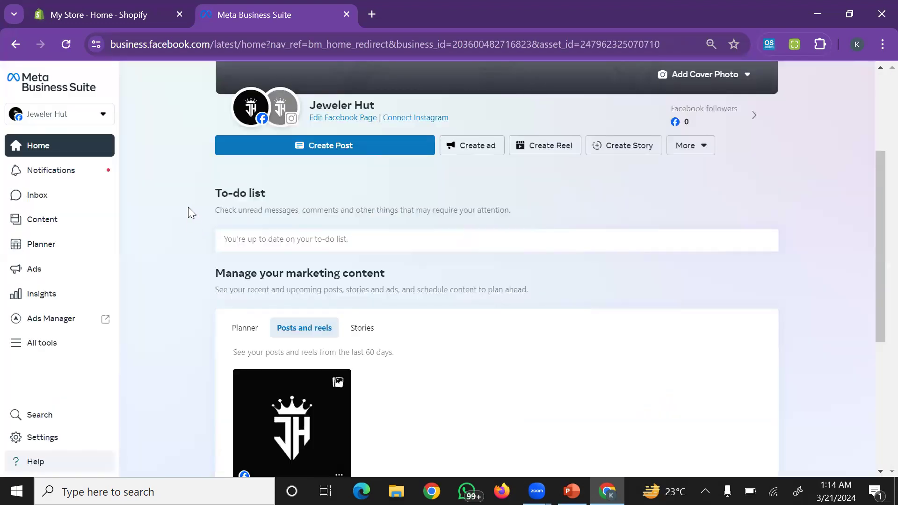
mouse_move(462, 246)
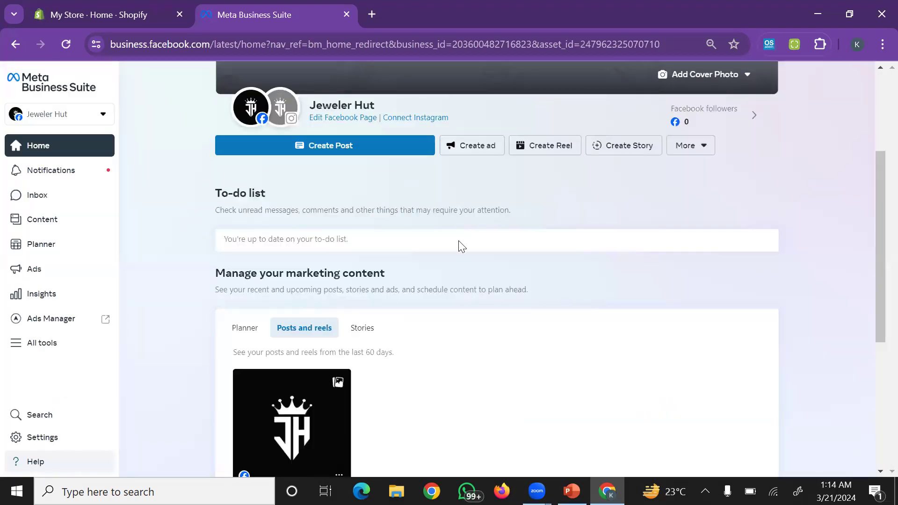
mouse_move(372, 189)
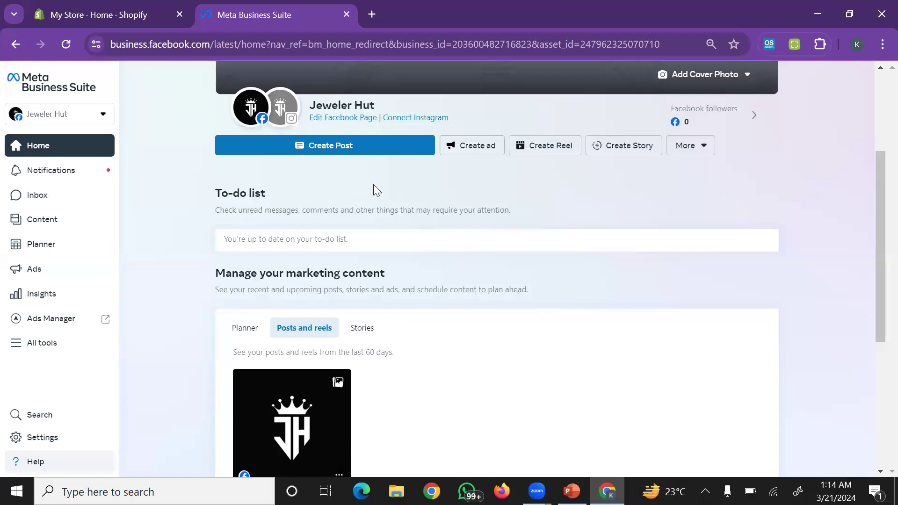
mouse_move(205, 132)
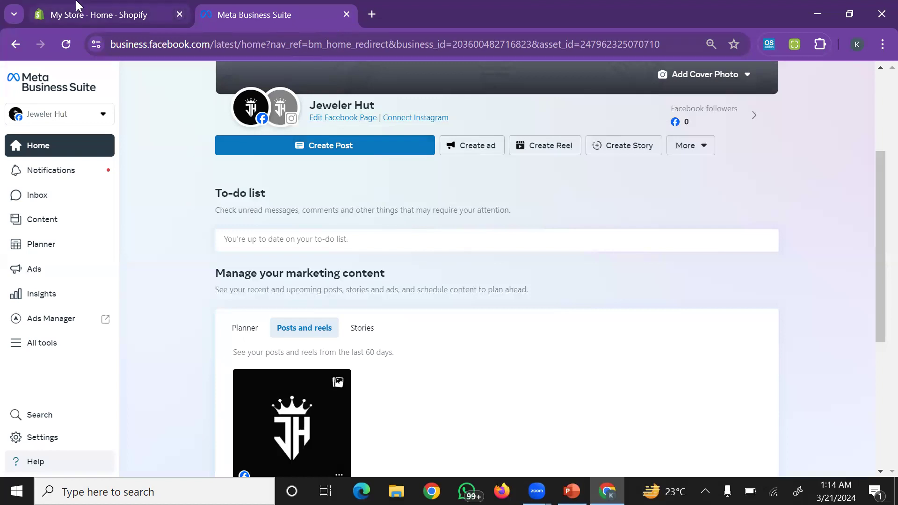
Glance at the Shopify admin, then show slide 32 'How to create FB PIXEL:' in PowerPoint.
left_click(100, 14)
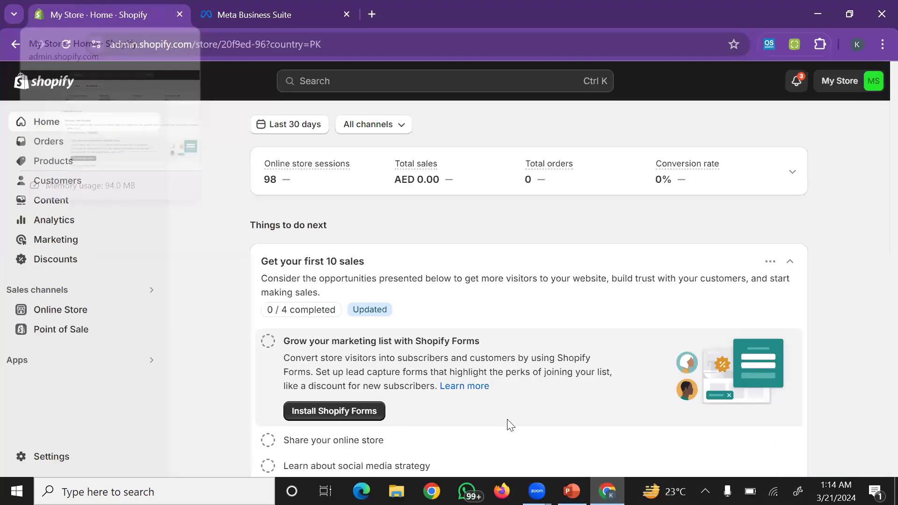
left_click(570, 491)
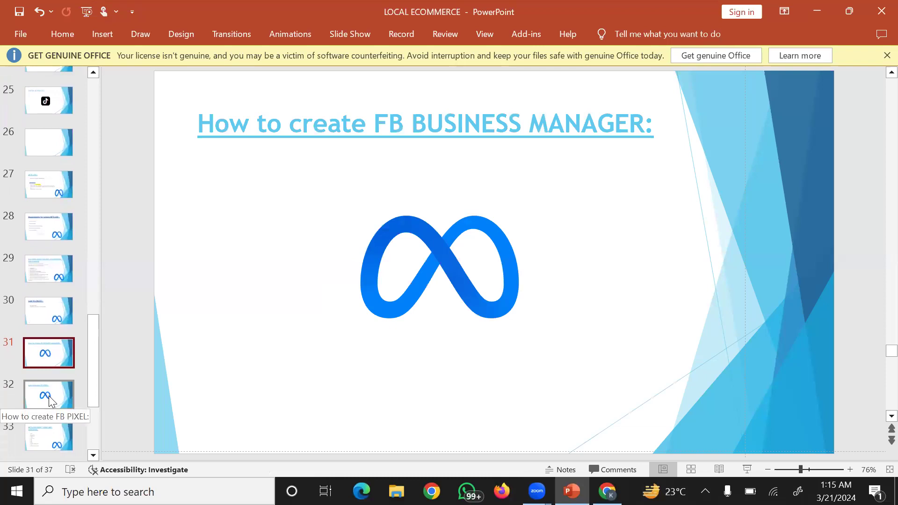
left_click(49, 395)
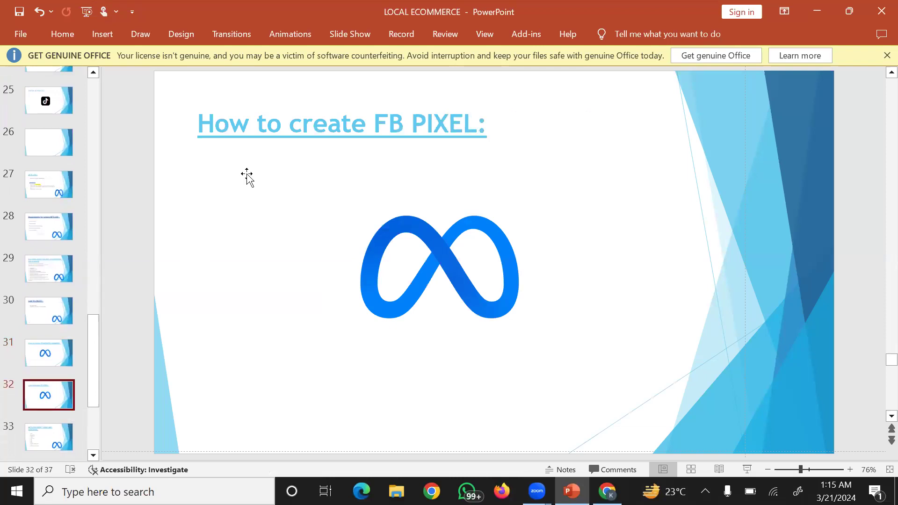
mouse_move(375, 115)
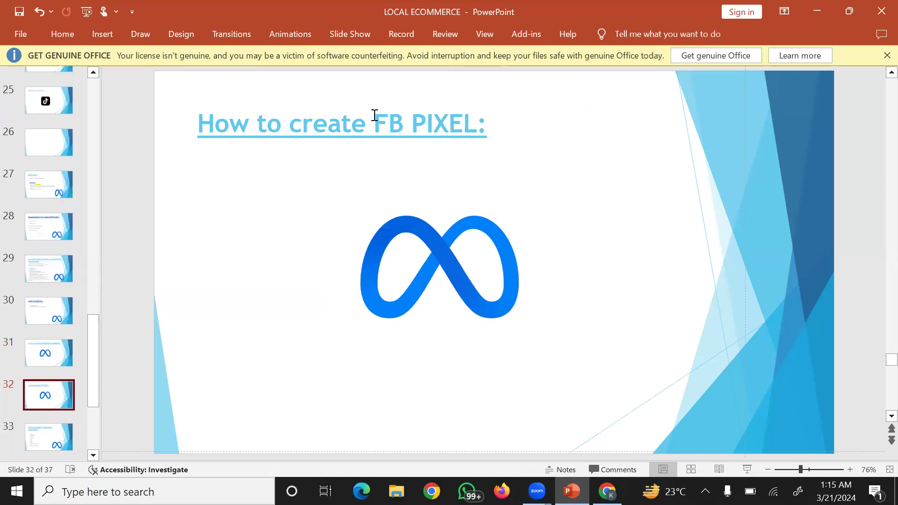
mouse_move(447, 108)
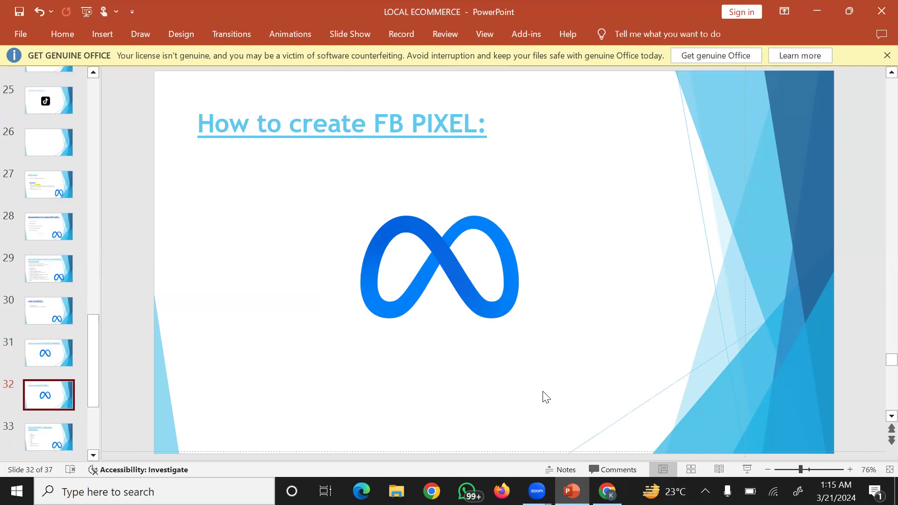
mouse_move(605, 491)
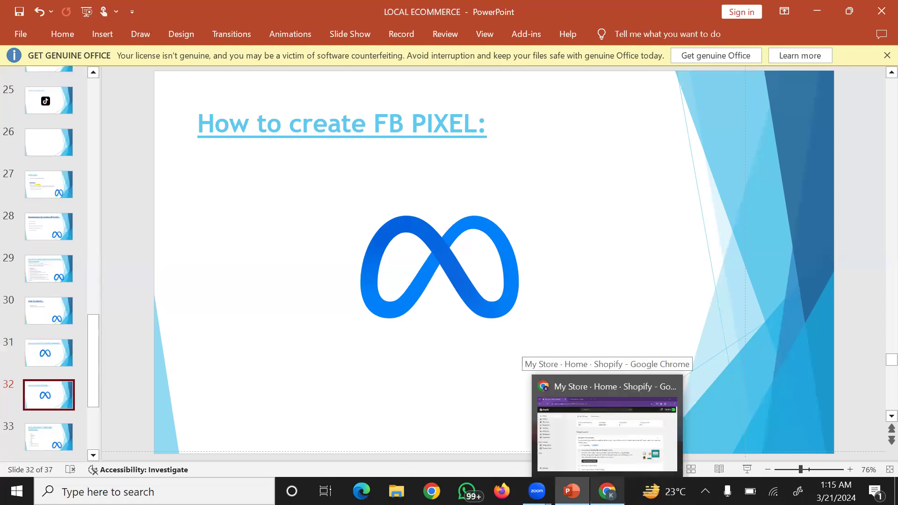
Search Shopify apps for 'facebook' and begin installing the Facebook & Instagram app.
left_click(606, 424)
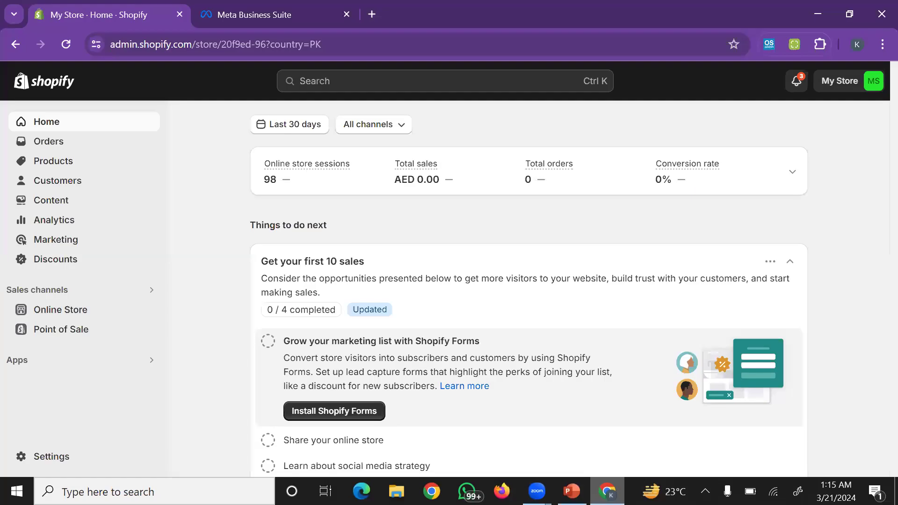
mouse_move(240, 209)
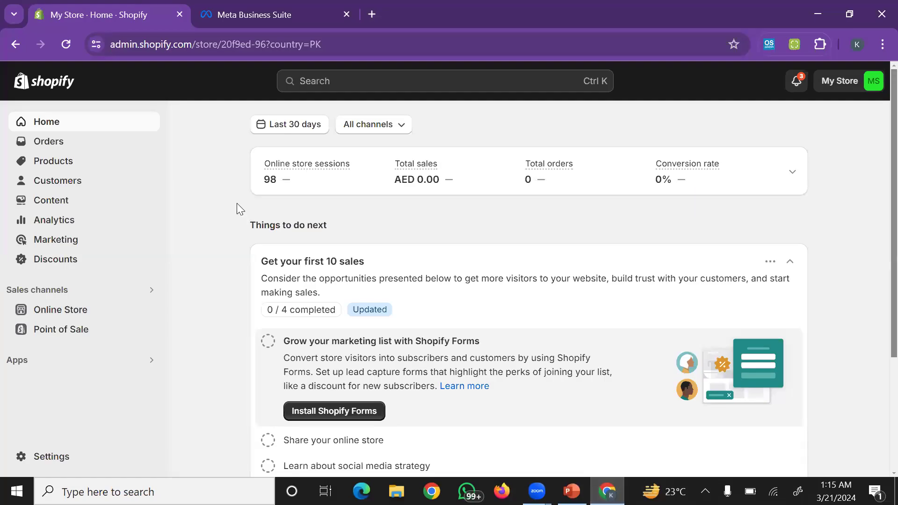
mouse_move(196, 221)
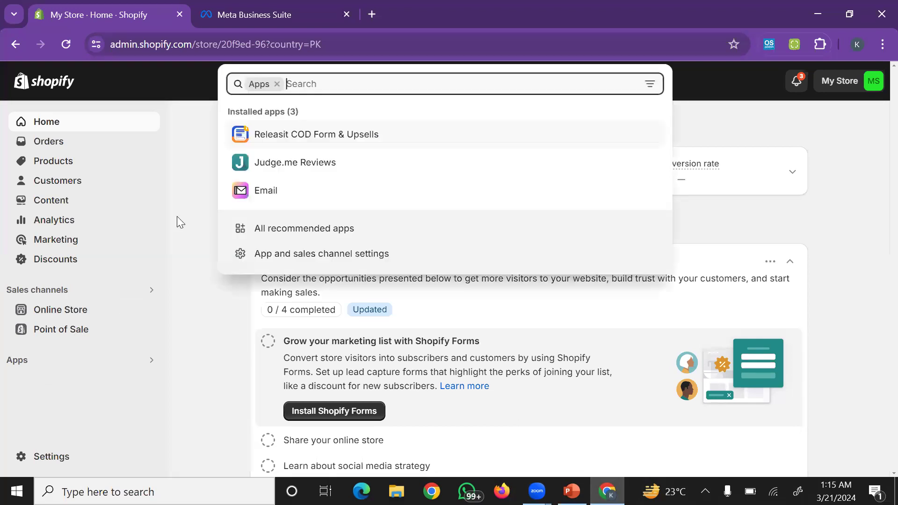
mouse_move(311, 91)
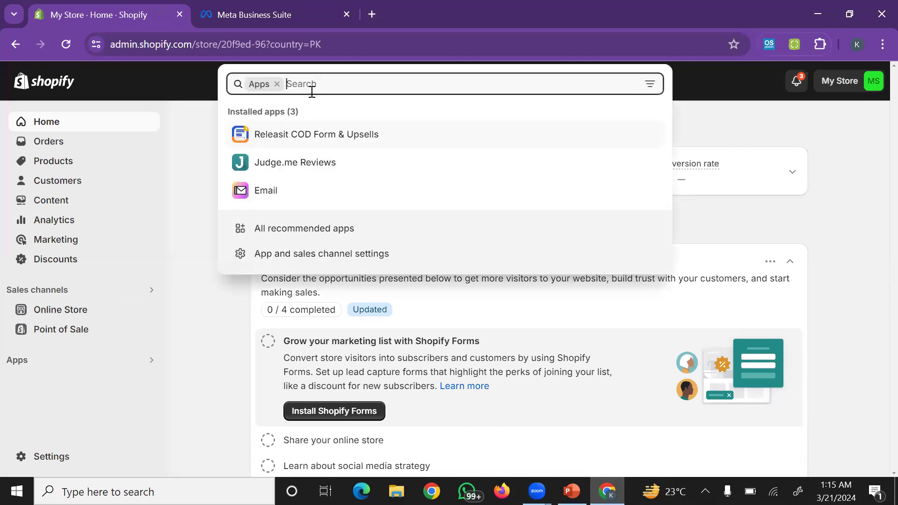
type("facebook")
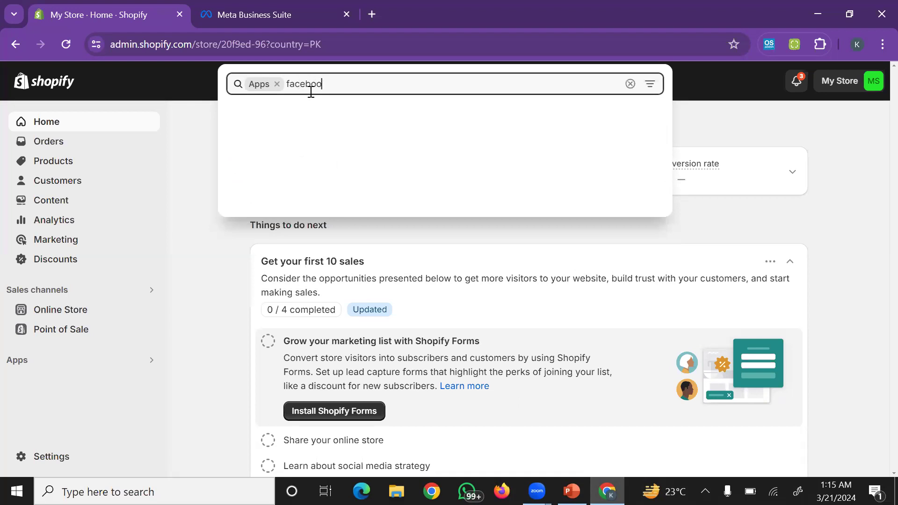
type("k")
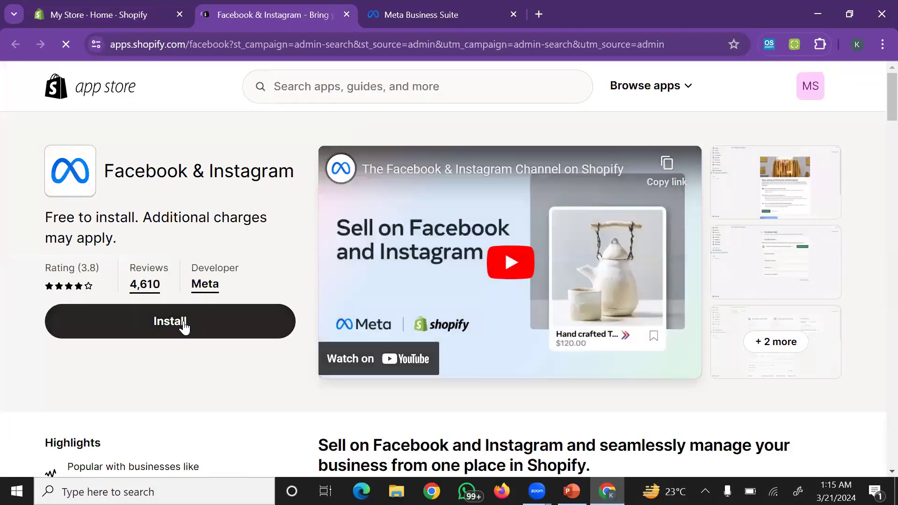
left_click(171, 321)
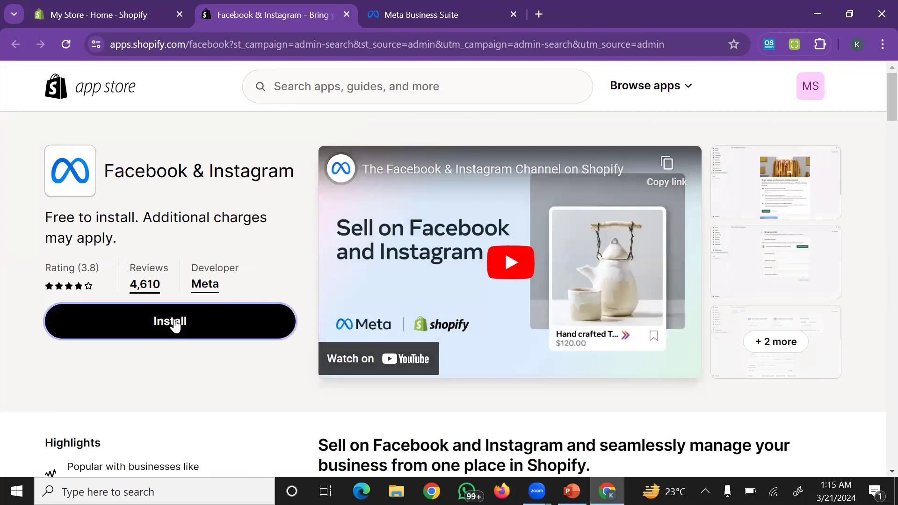
left_click(170, 321)
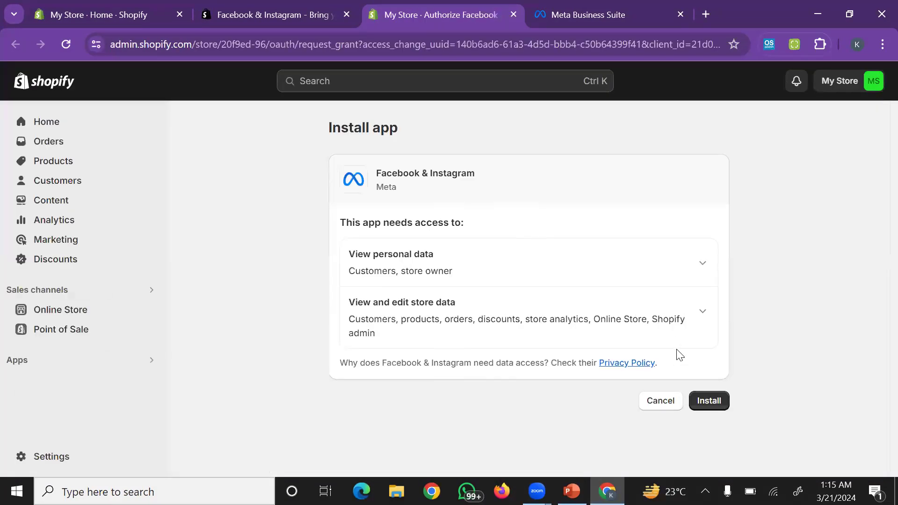
Grant the requested access so the Facebook & Instagram sales channel home loads.
left_click(708, 401)
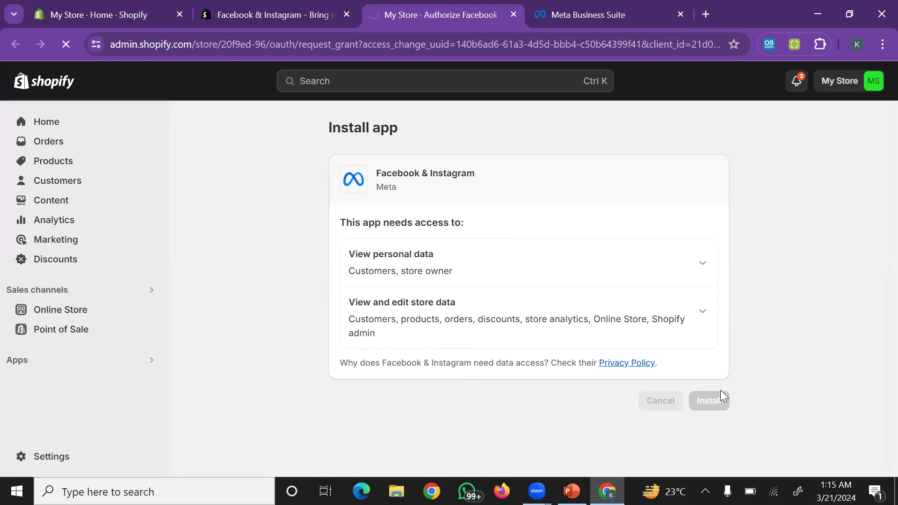
left_click(708, 401)
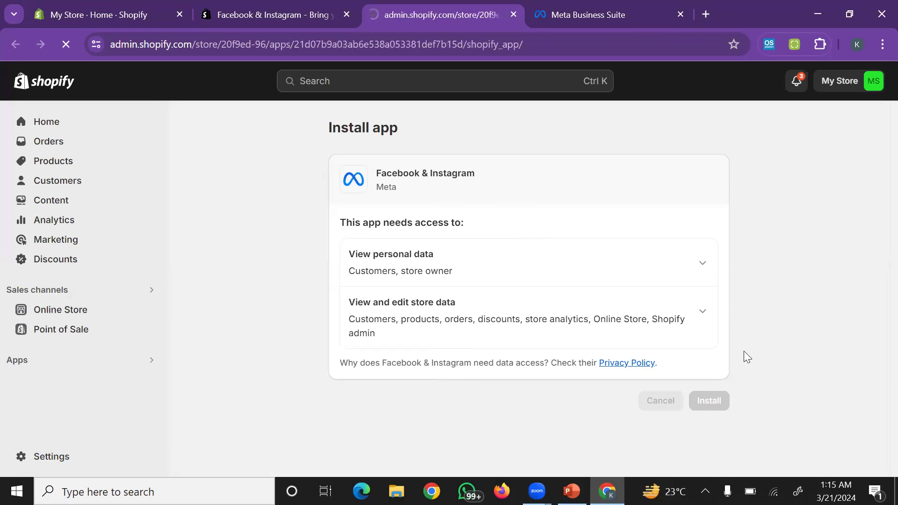
left_click(708, 400)
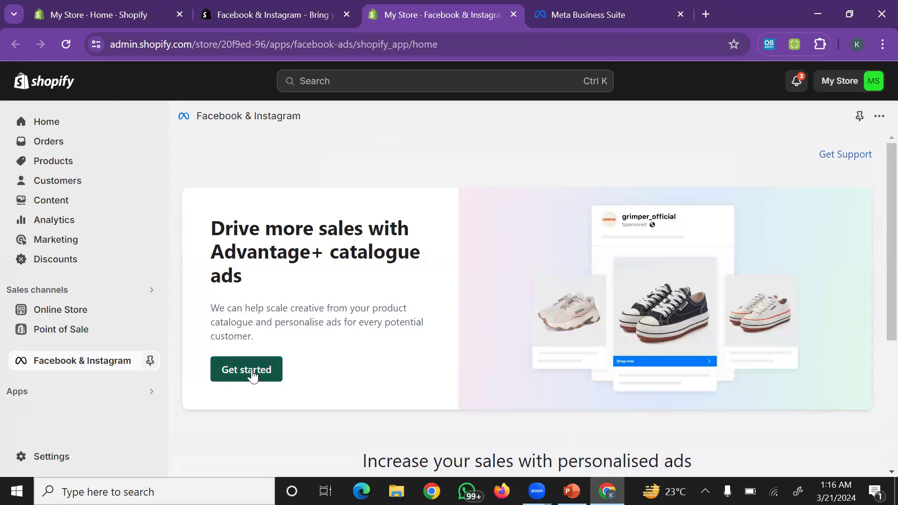
Start Advantage+ catalogue ads setup, connecting the personal Facebook account and KhanMade Ads business account.
left_click(246, 369)
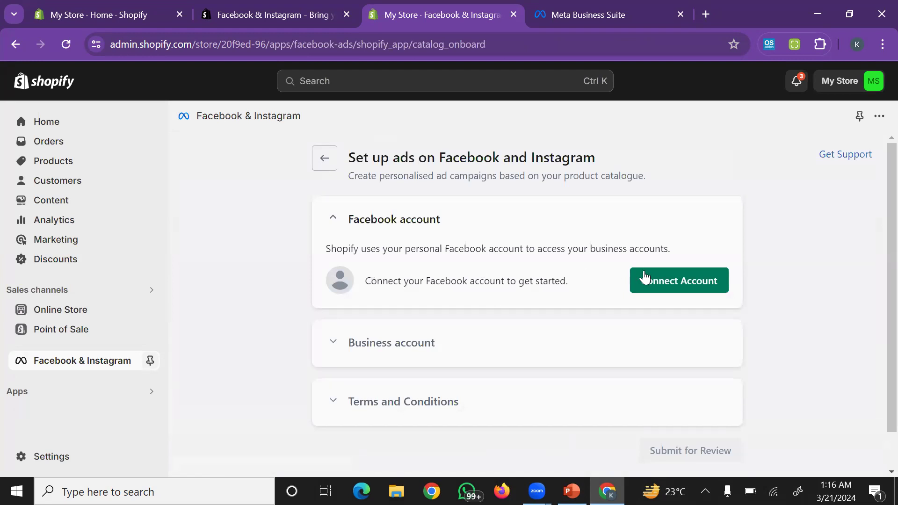
mouse_move(639, 282)
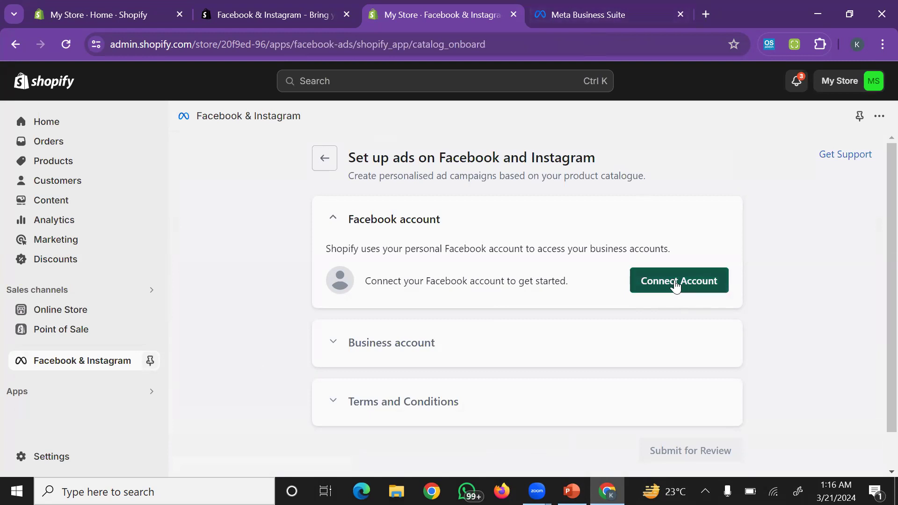
left_click(680, 281)
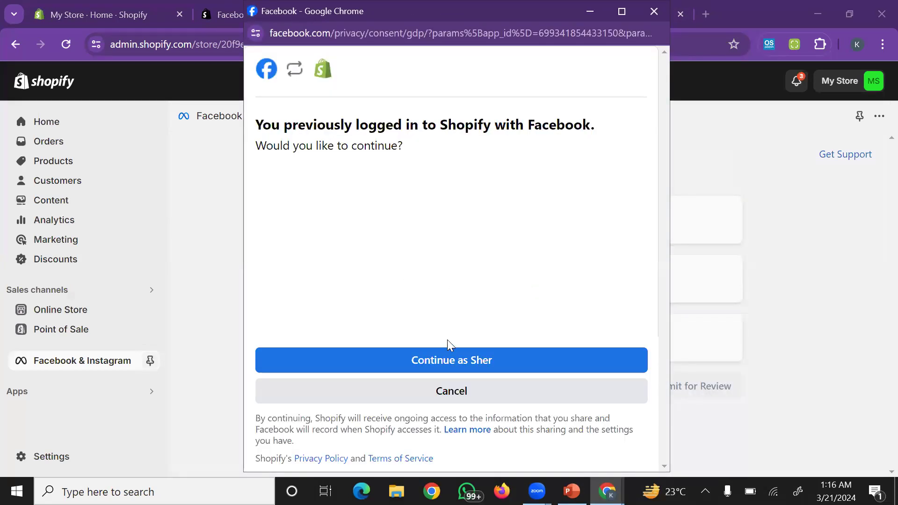
left_click(451, 359)
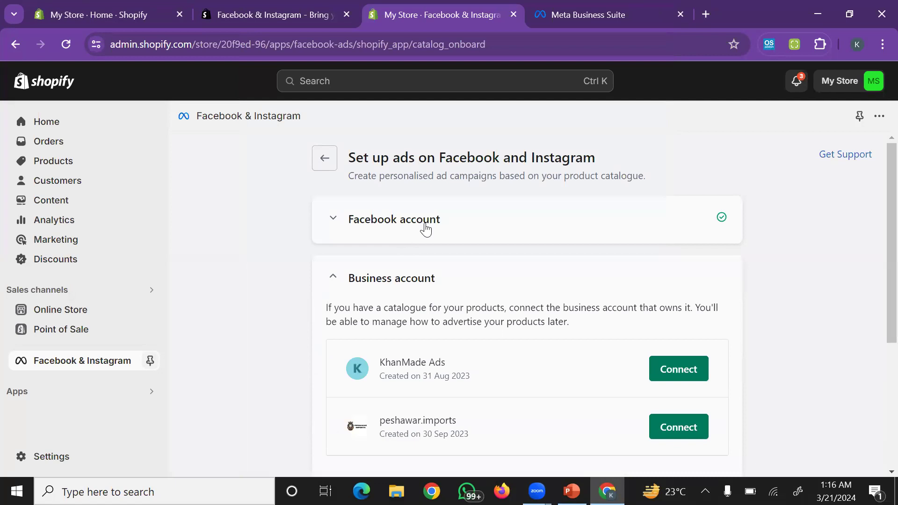
mouse_move(600, 304)
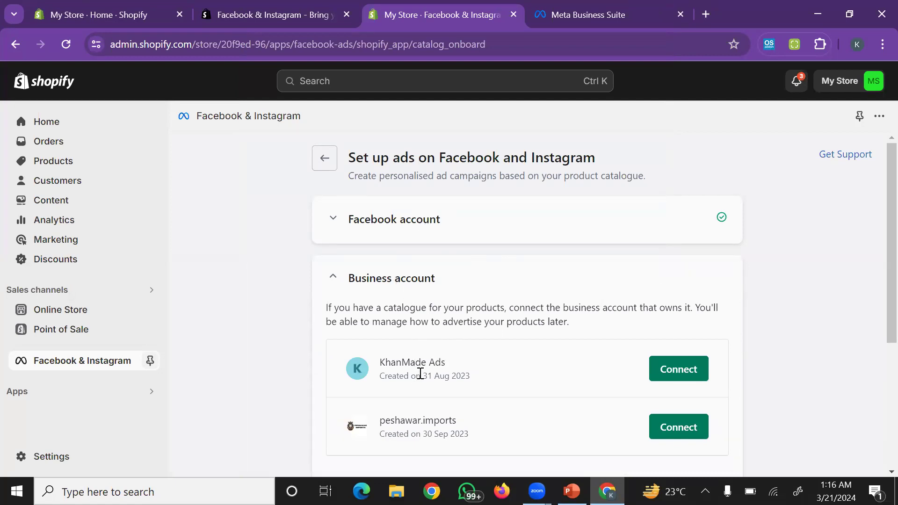
mouse_move(640, 366)
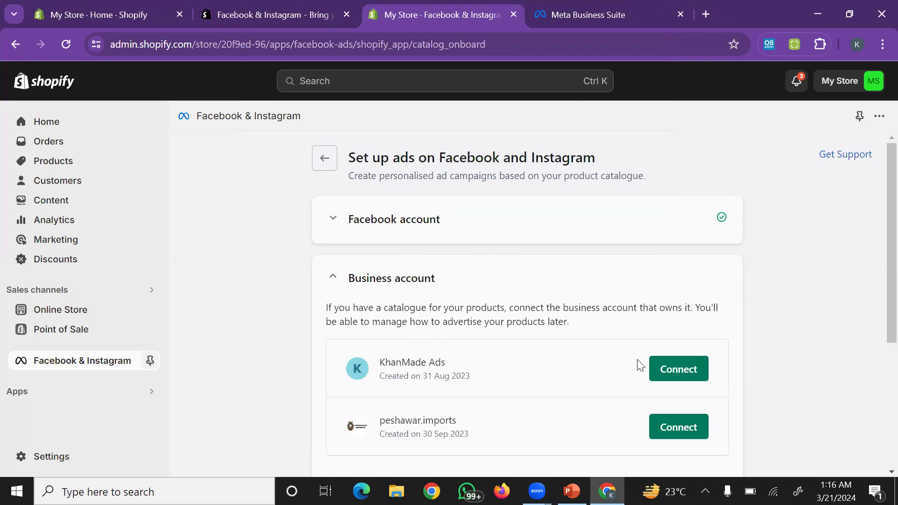
mouse_move(604, 364)
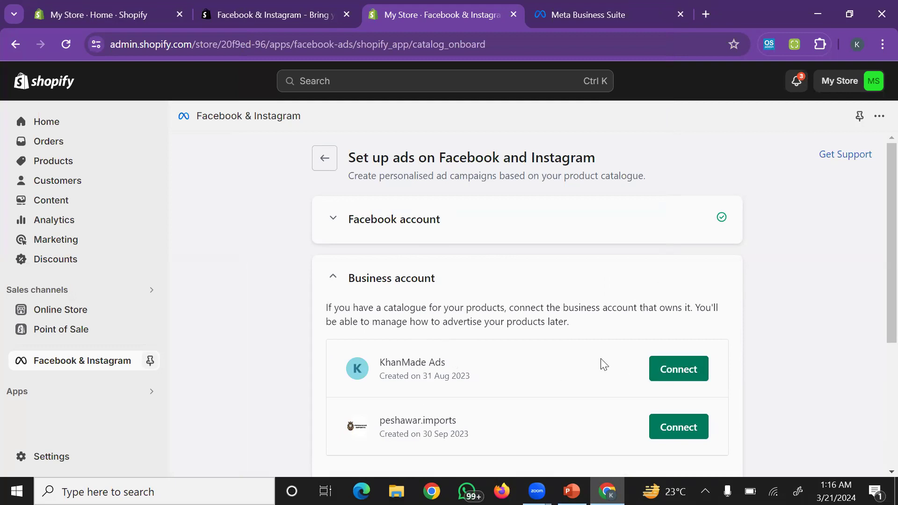
mouse_move(679, 368)
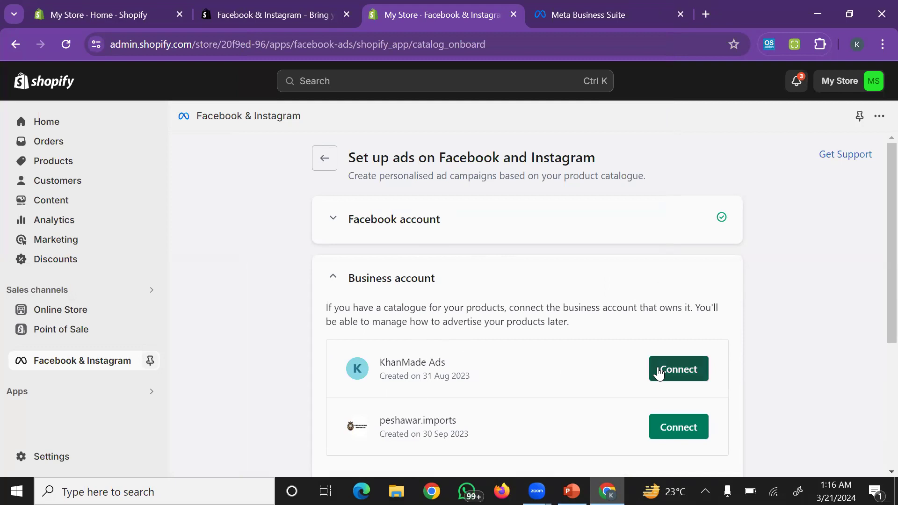
left_click(678, 369)
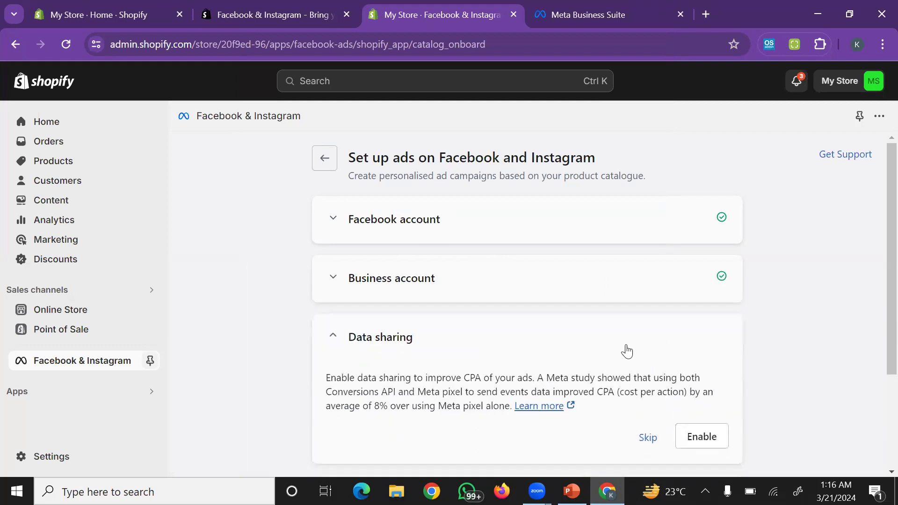
Enable data sharing with the MAXIMUM preference and save it.
left_click(700, 437)
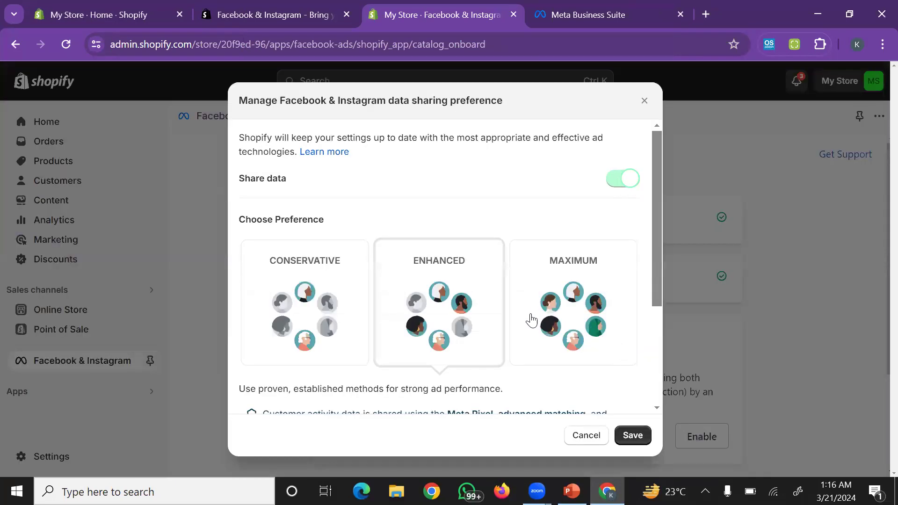
scroll("down", 3)
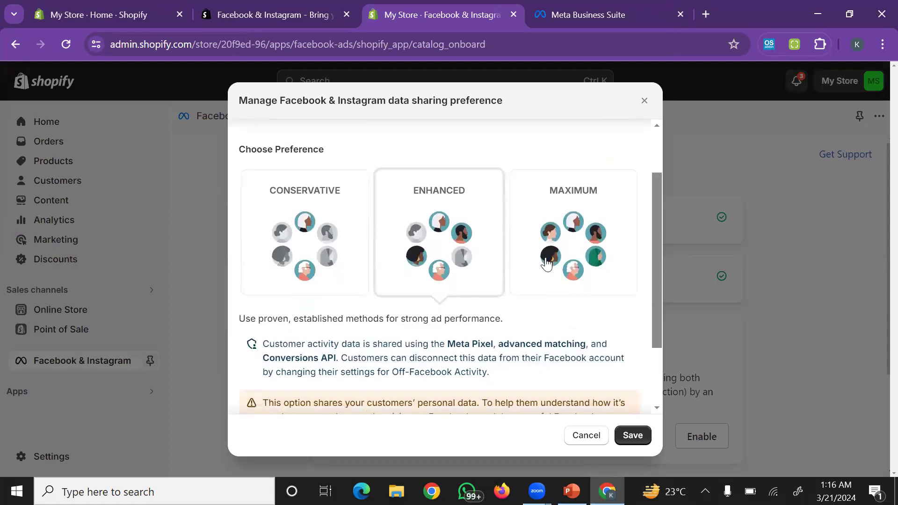
left_click(573, 232)
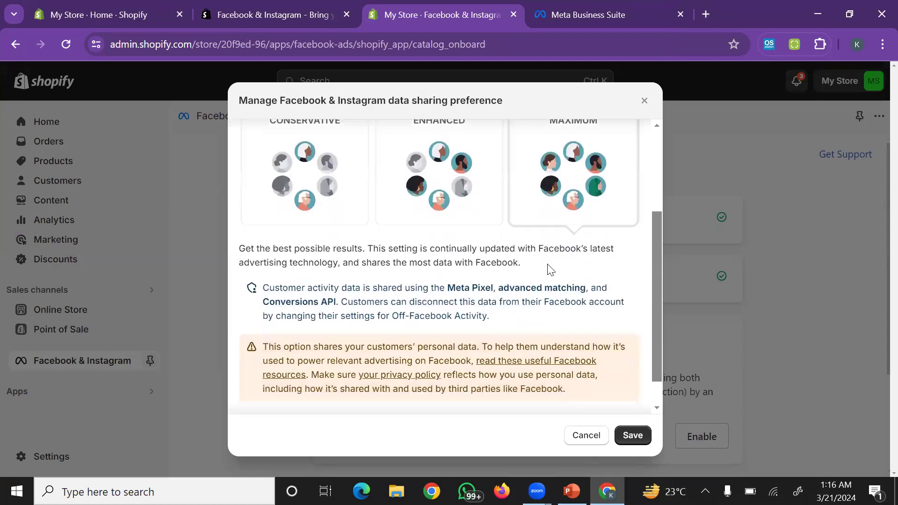
scroll("down", 3)
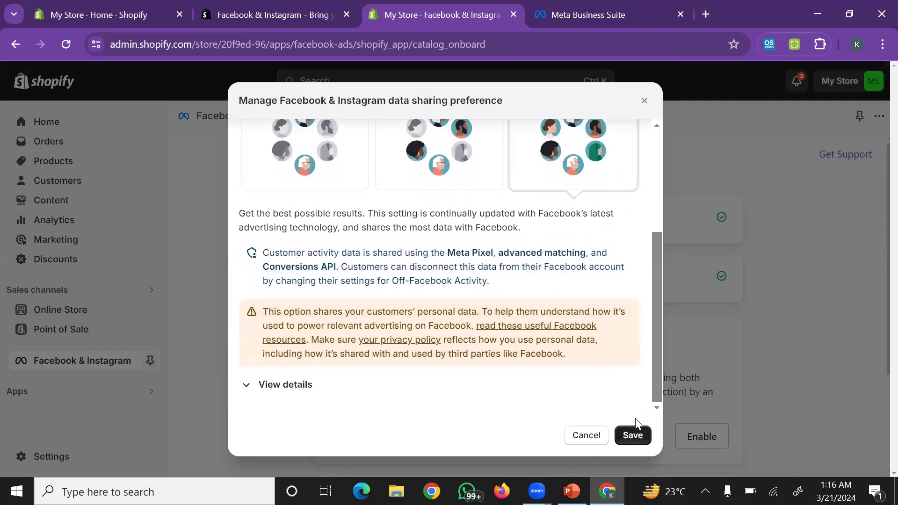
scroll("up", 3)
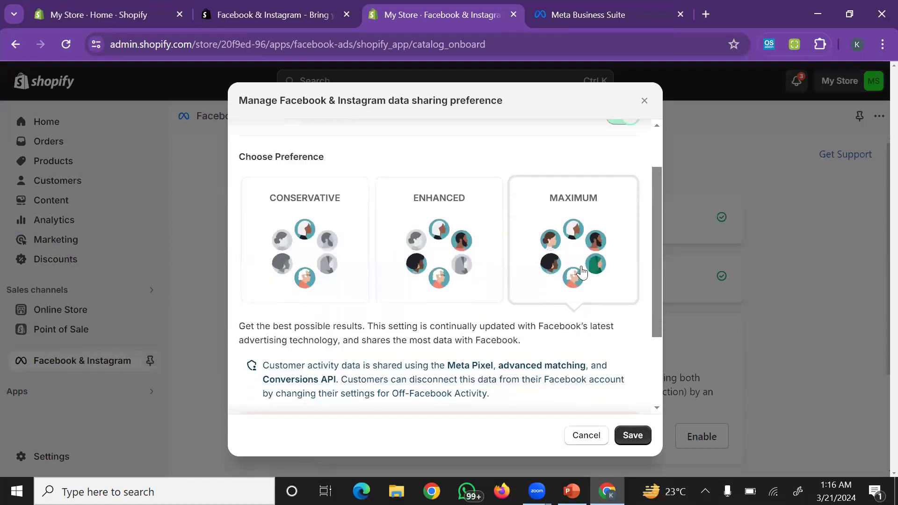
scroll("down", 3)
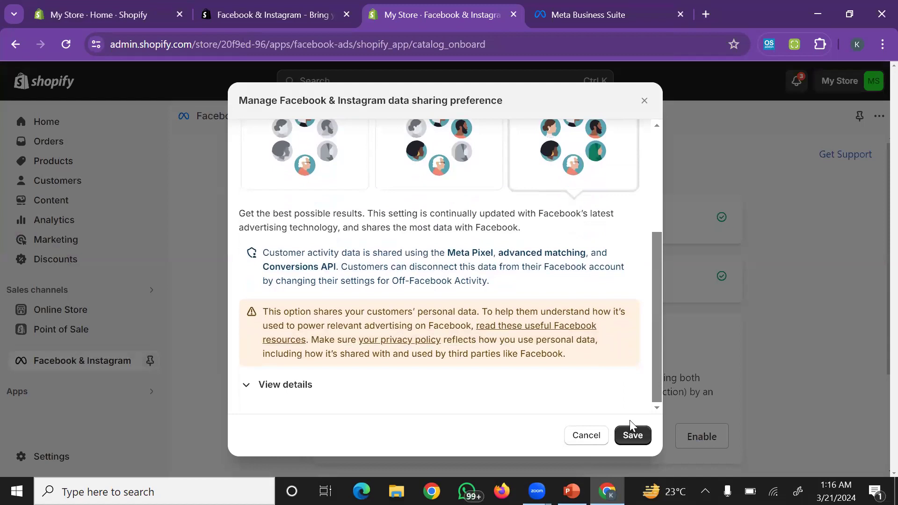
left_click(633, 436)
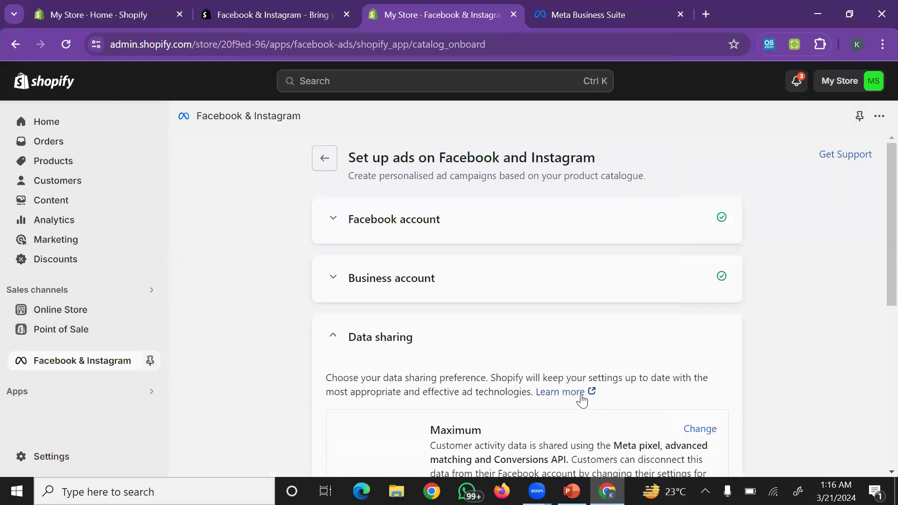
scroll("down", 3)
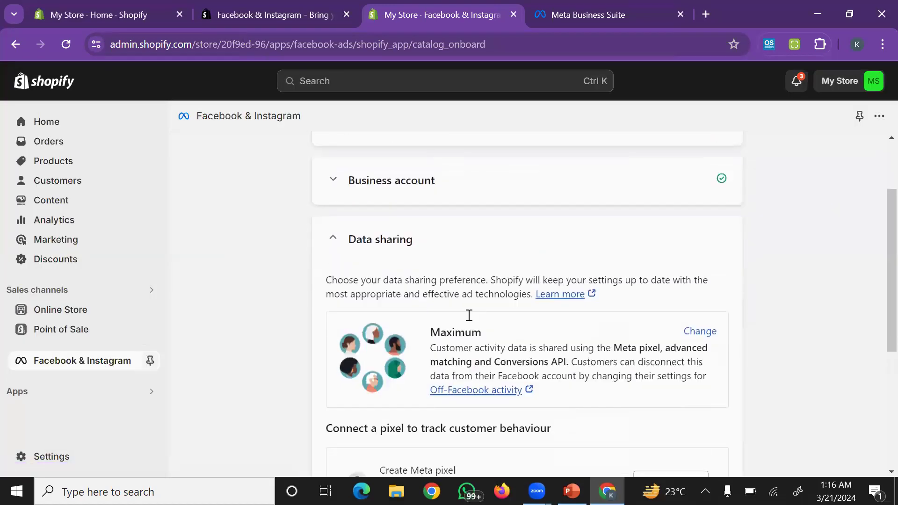
scroll("down", 3)
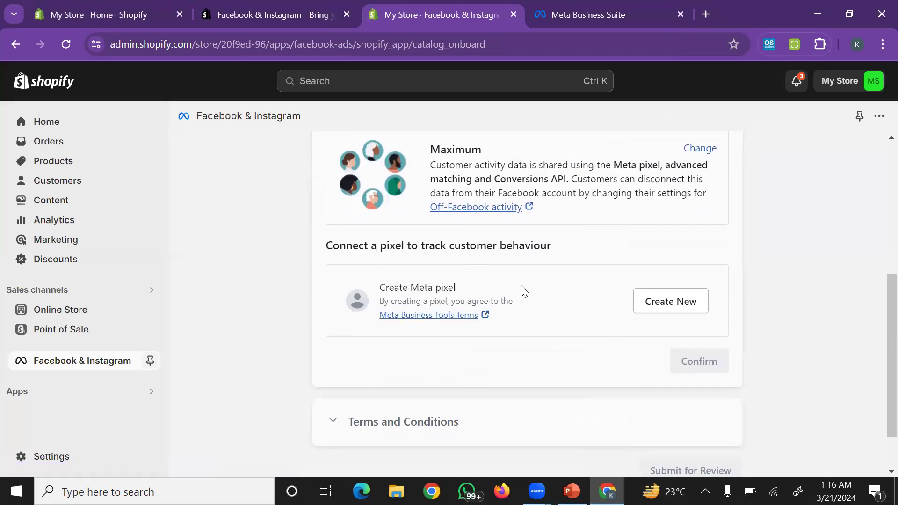
mouse_move(670, 302)
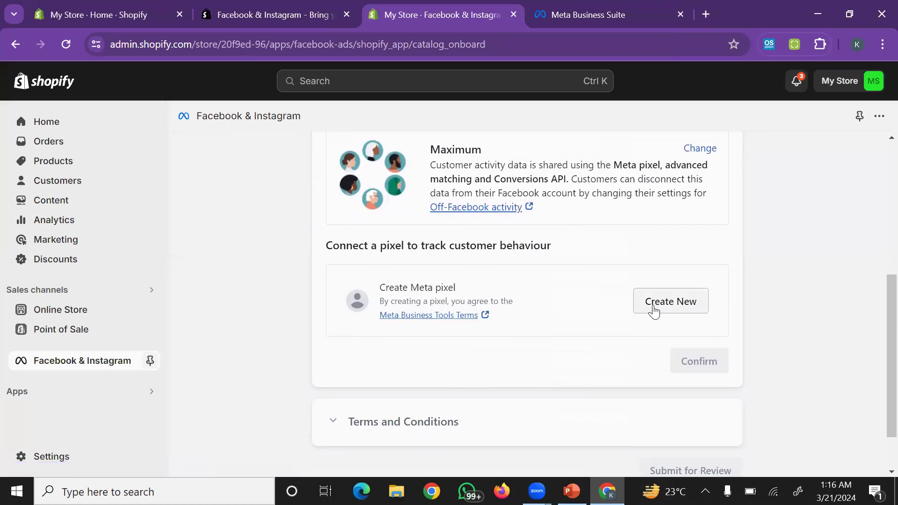
Create a new KhanMade Ads pixel, accept Meta's terms, and submit the setup for review.
left_click(671, 301)
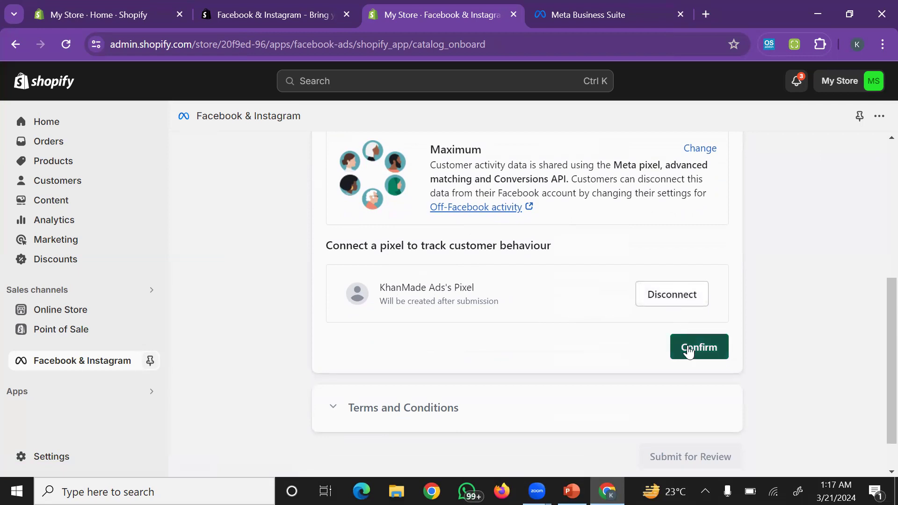
left_click(699, 346)
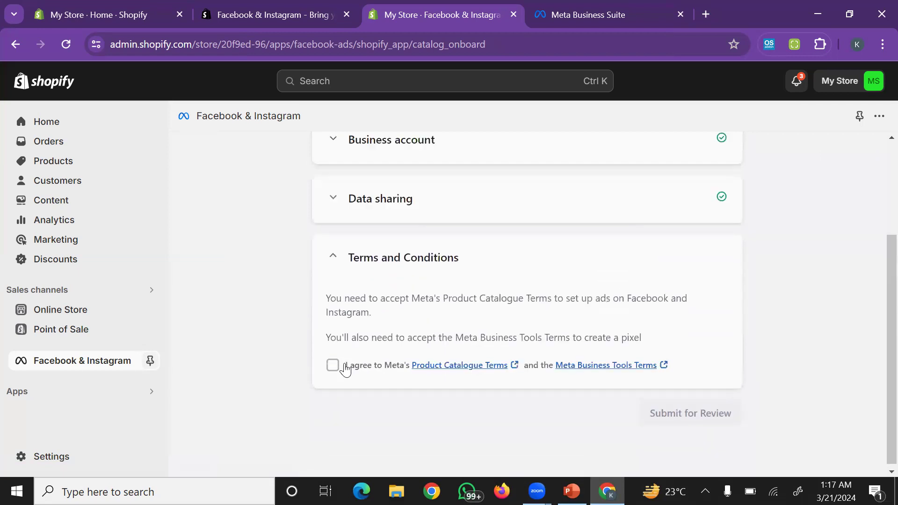
left_click(334, 365)
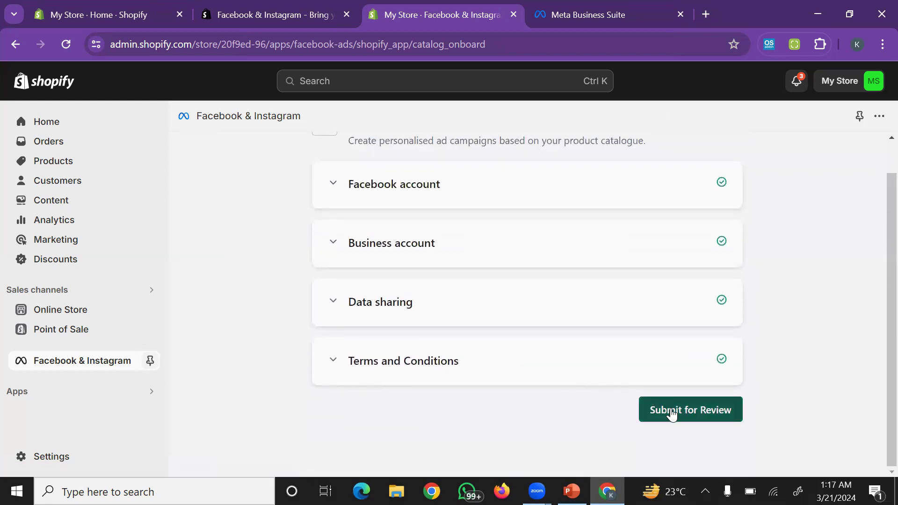
left_click(690, 409)
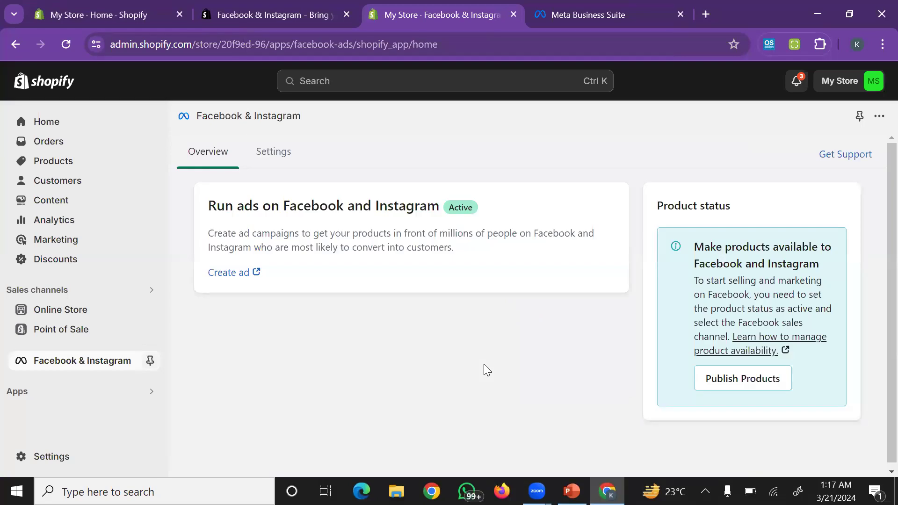
mouse_move(433, 287)
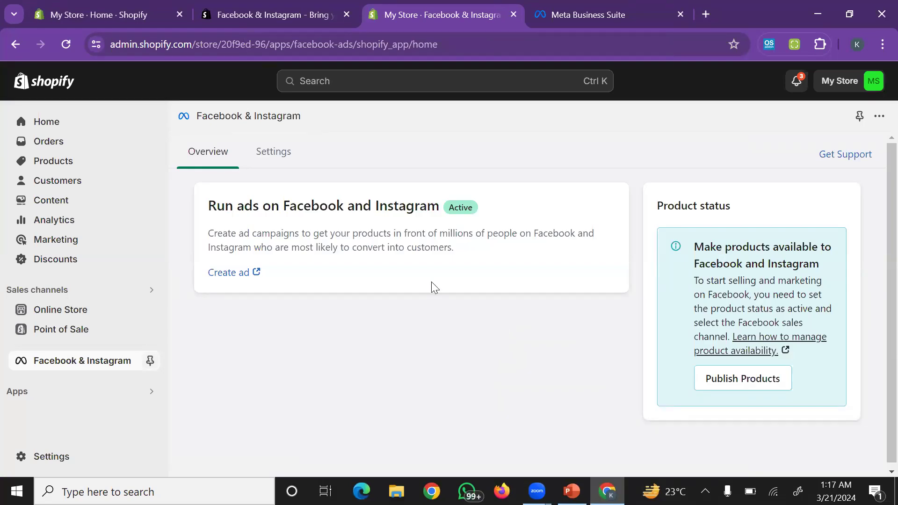
mouse_move(274, 154)
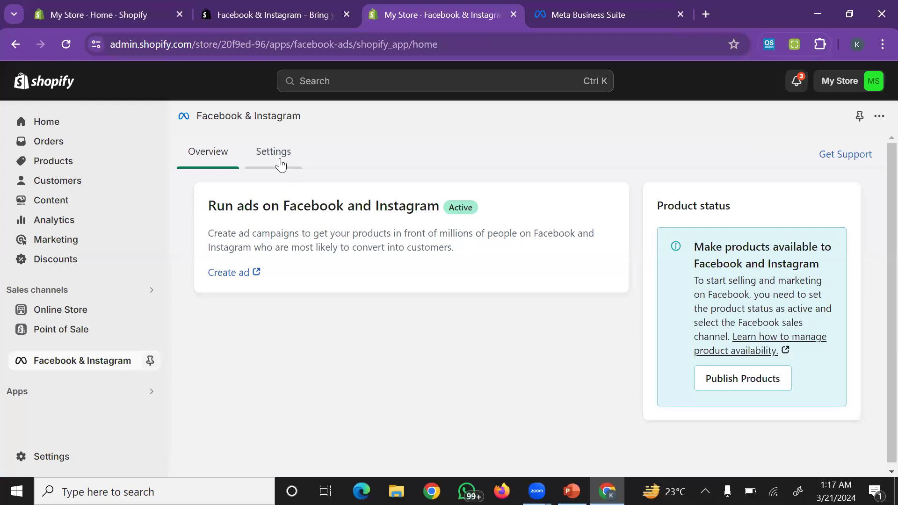
Review the Facebook & Instagram Settings tab's data sharing and pixel section.
left_click(273, 152)
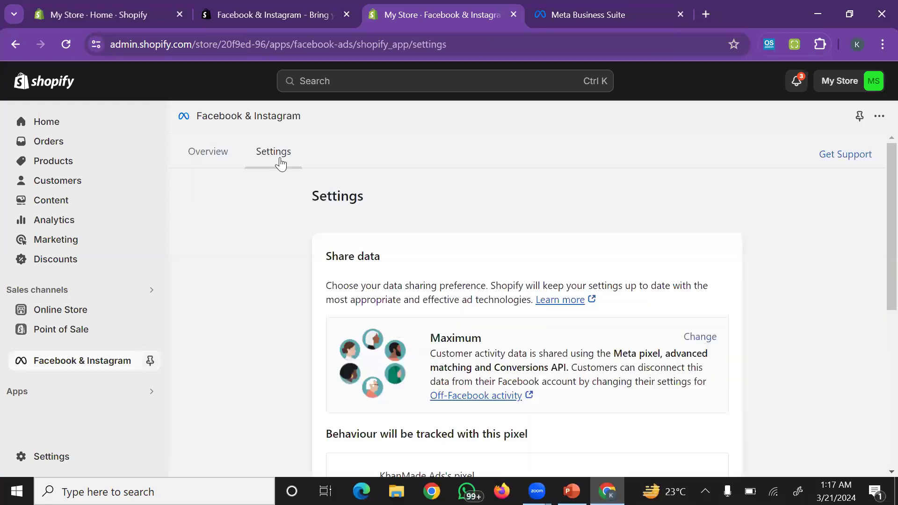
scroll("down", 3)
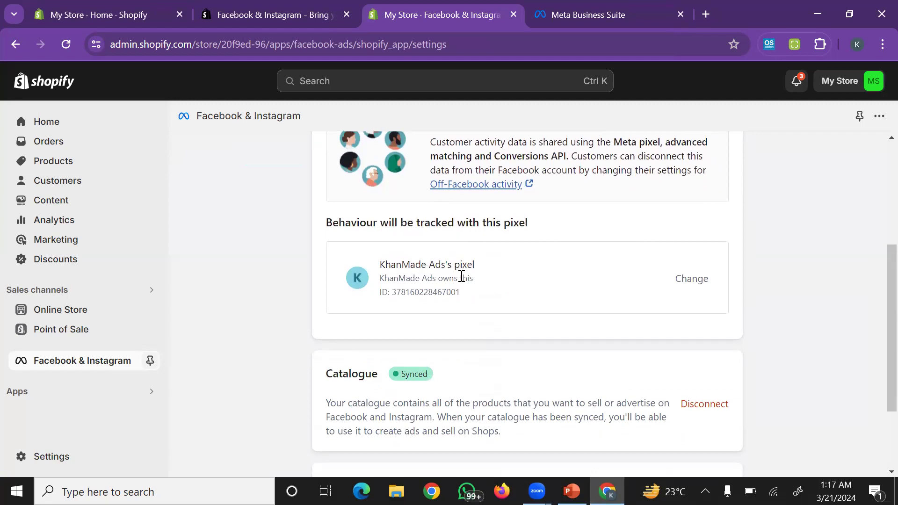
scroll("down", 3)
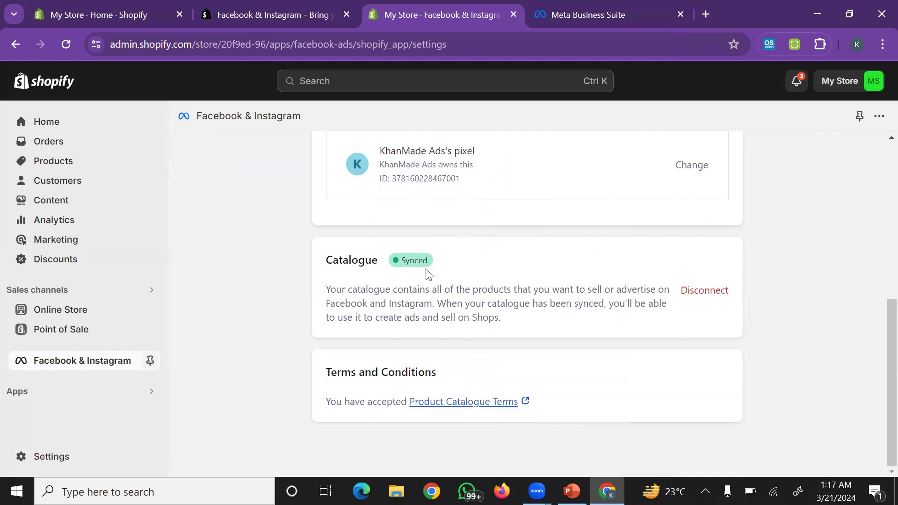
scroll("up", 3)
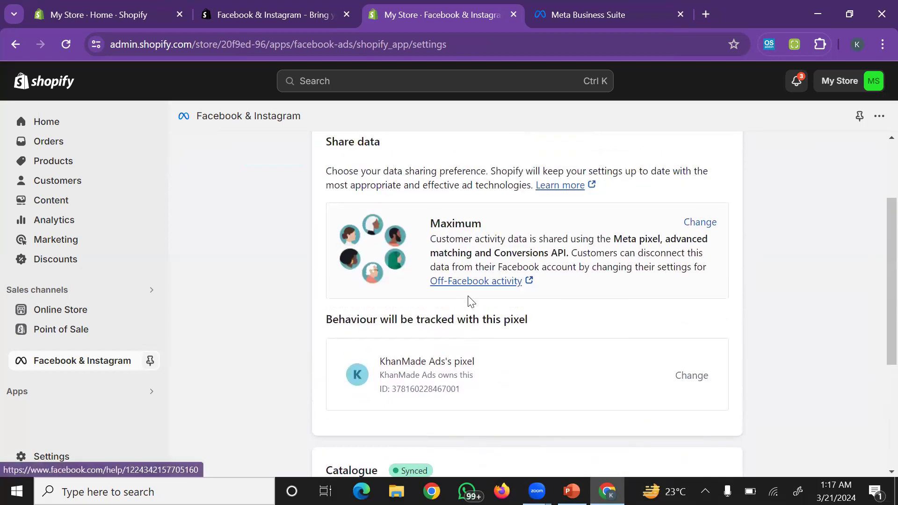
mouse_move(815, 57)
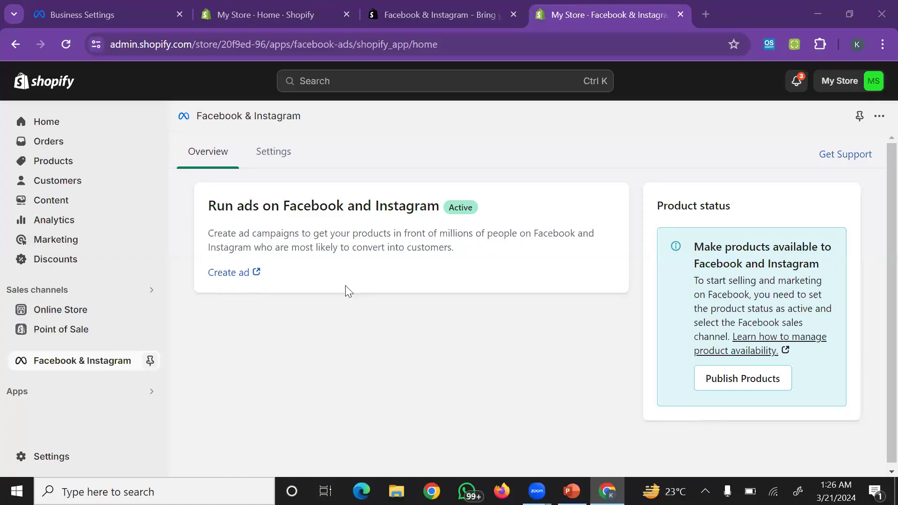
left_click(273, 151)
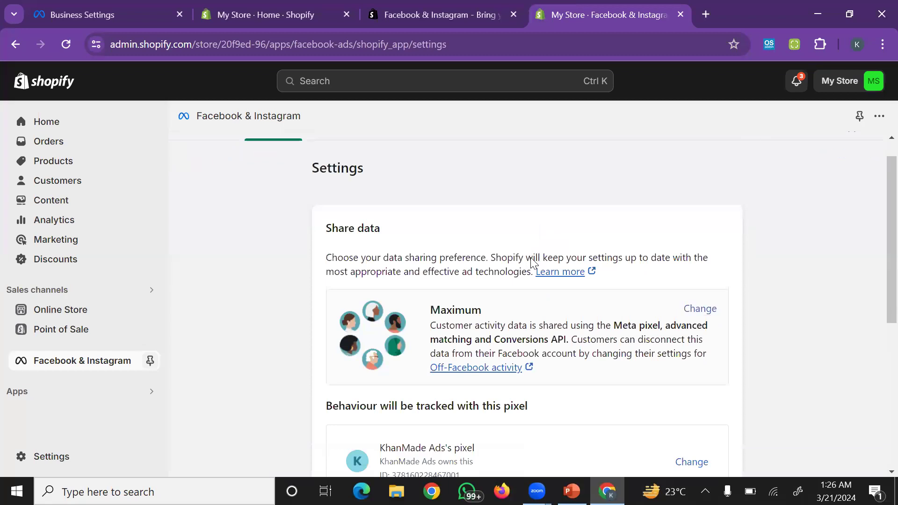
scroll("down", 3)
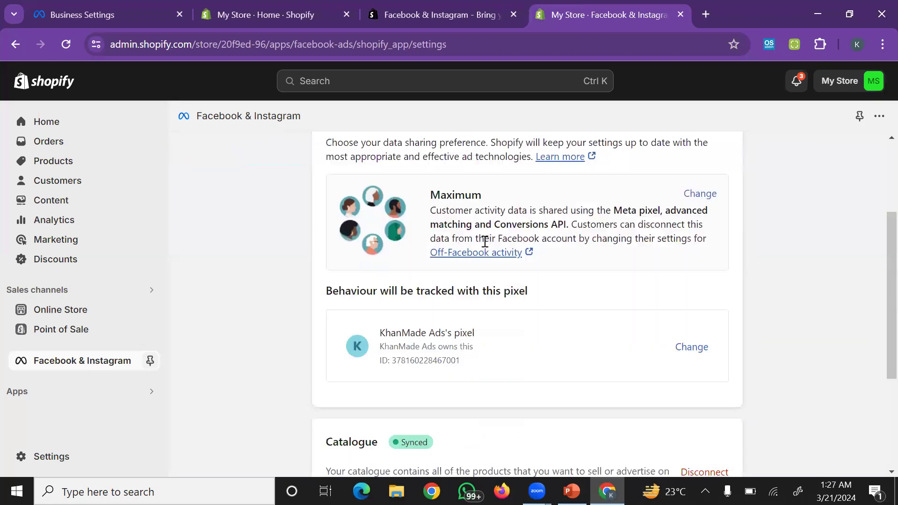
scroll("up", 3)
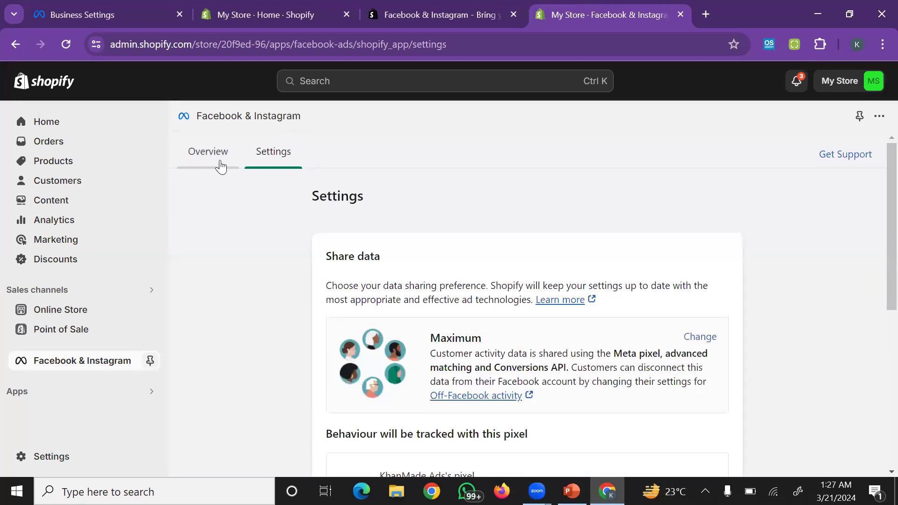
Return to the app Overview where Facebook and Instagram ads show Active.
left_click(207, 152)
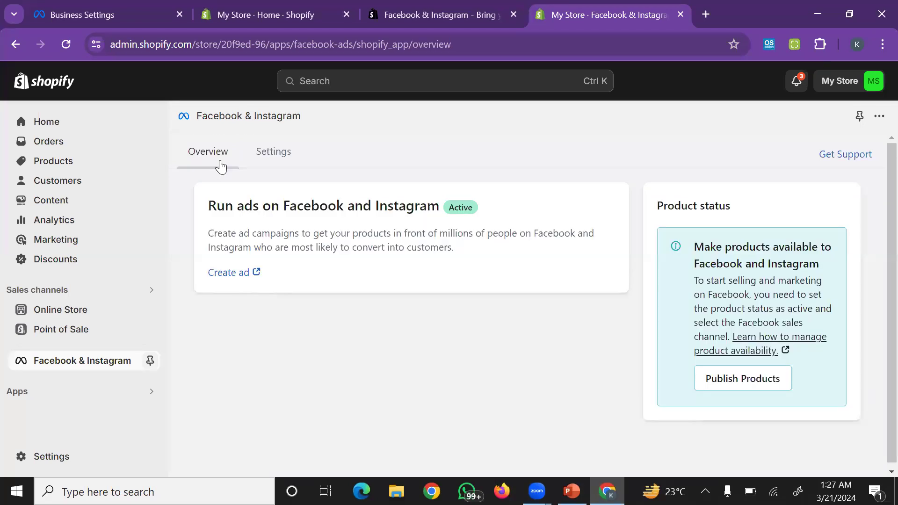
left_click(207, 152)
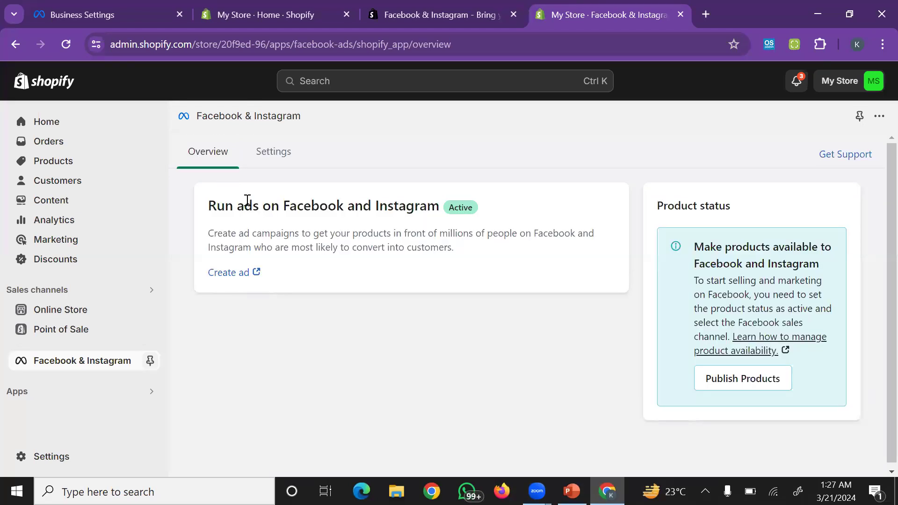
mouse_move(92, 14)
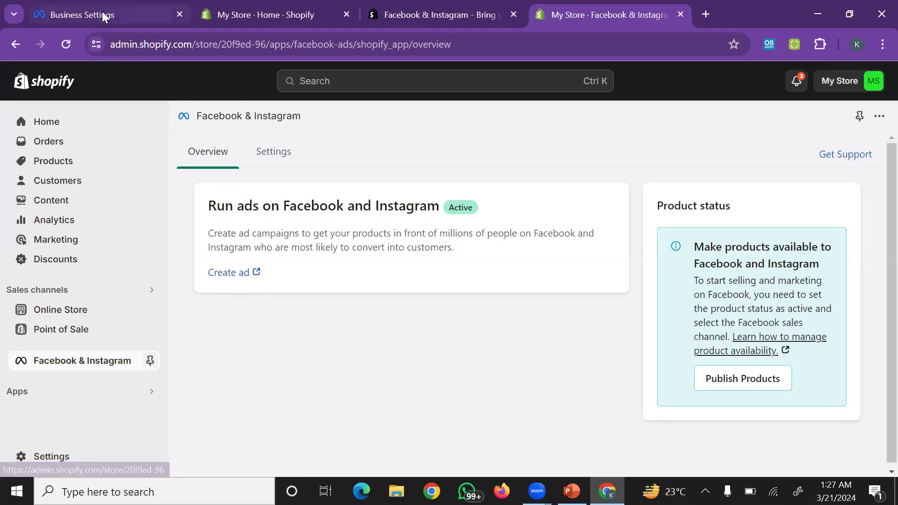
mouse_move(103, 15)
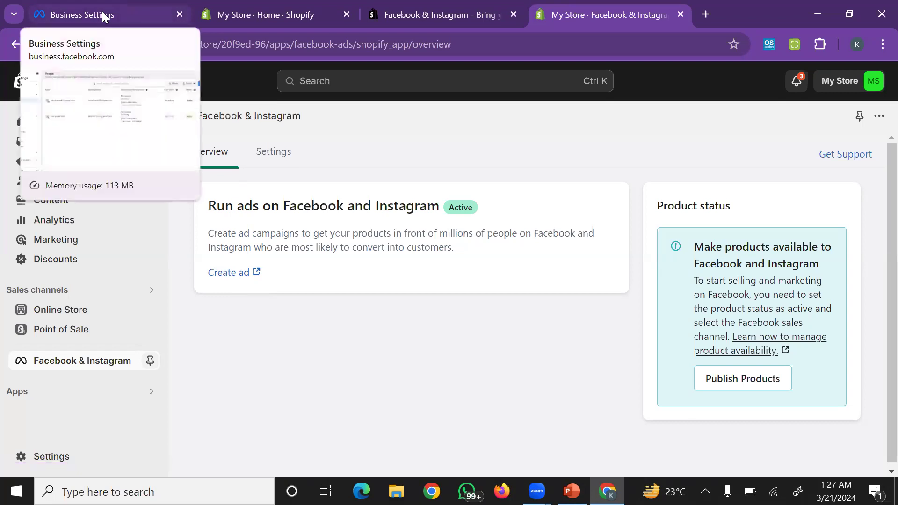
In Meta Business settings, expand Data sources and show KhanMade Ads's pixel under Pixels.
left_click(86, 14)
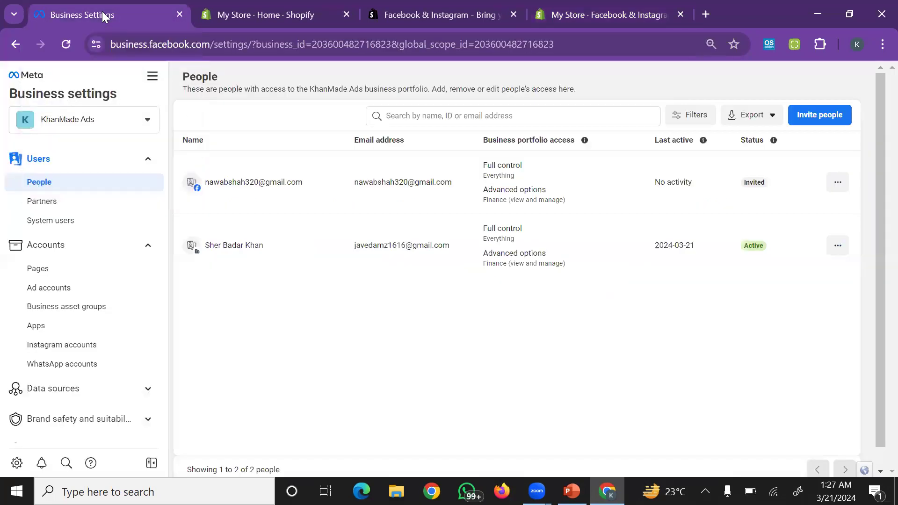
mouse_move(106, 134)
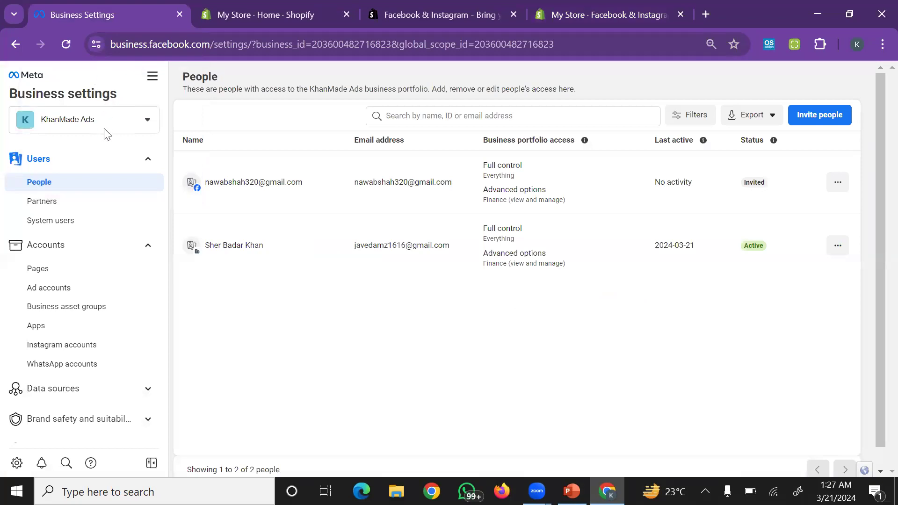
left_click(85, 119)
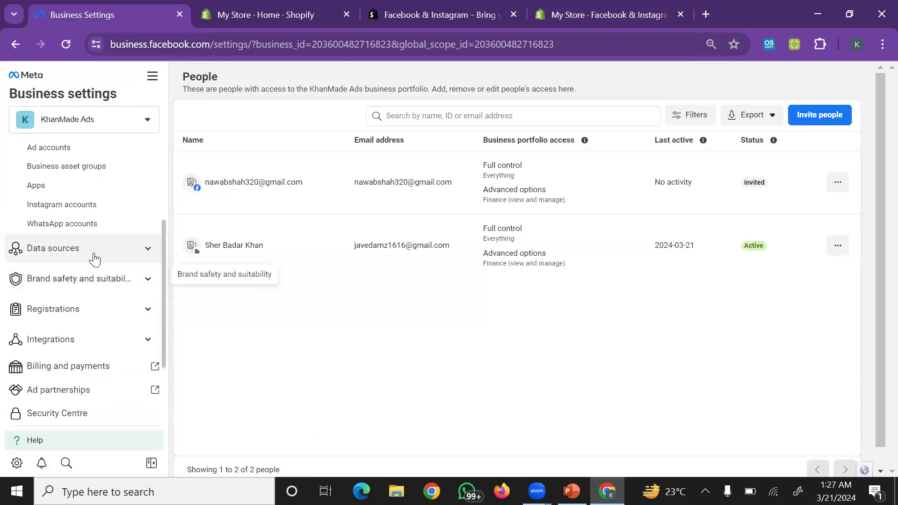
left_click(52, 247)
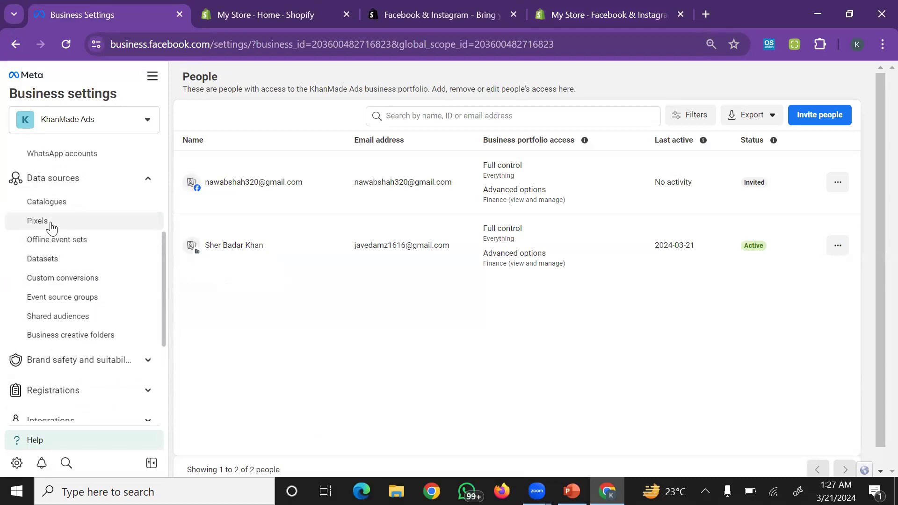
left_click(37, 221)
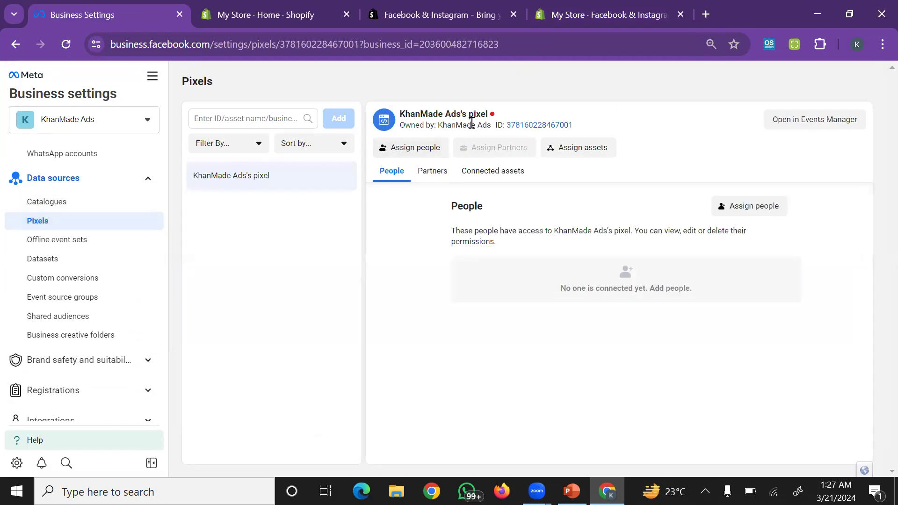
mouse_move(430, 126)
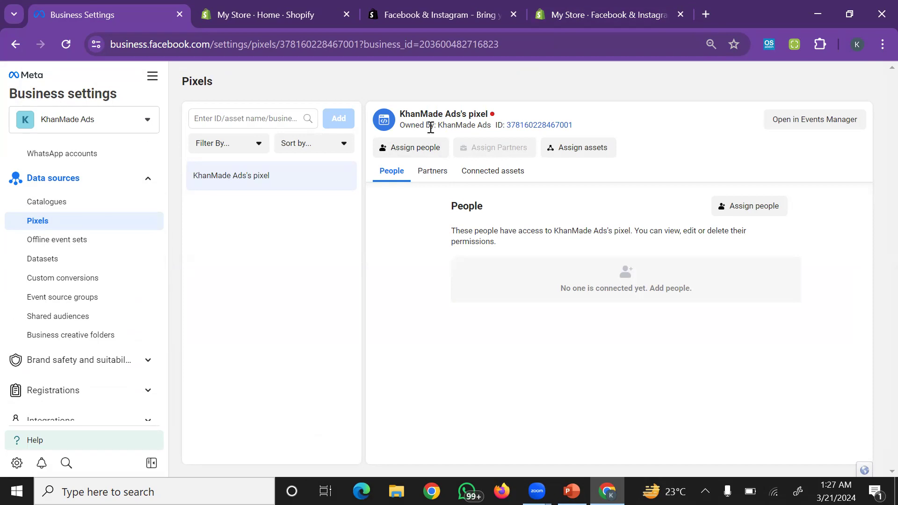
mouse_move(466, 164)
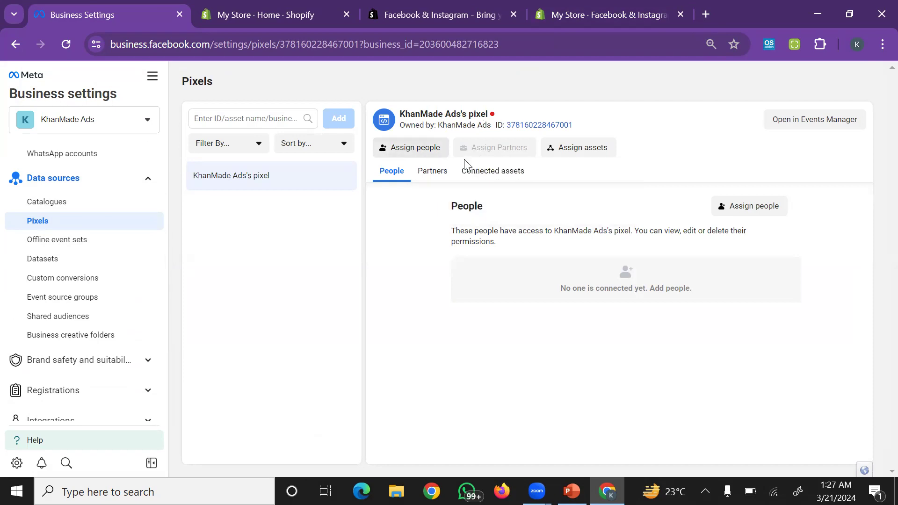
mouse_move(451, 212)
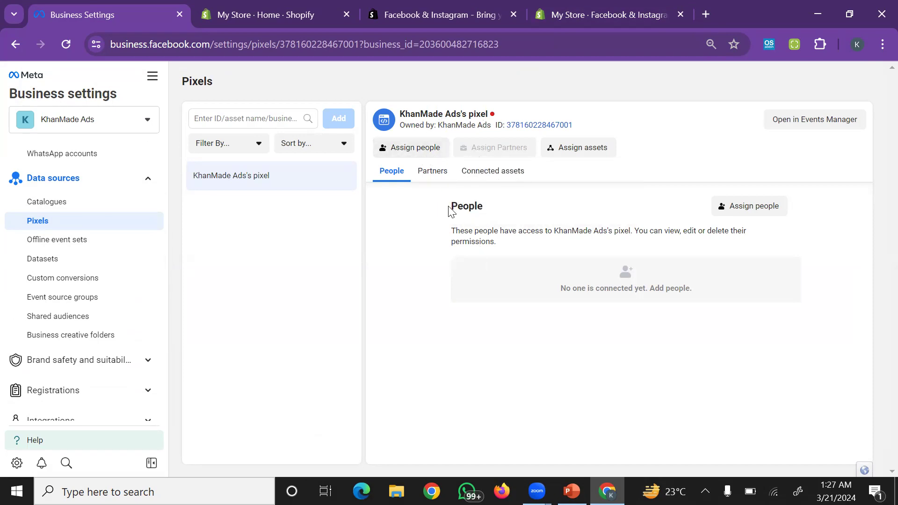
mouse_move(418, 157)
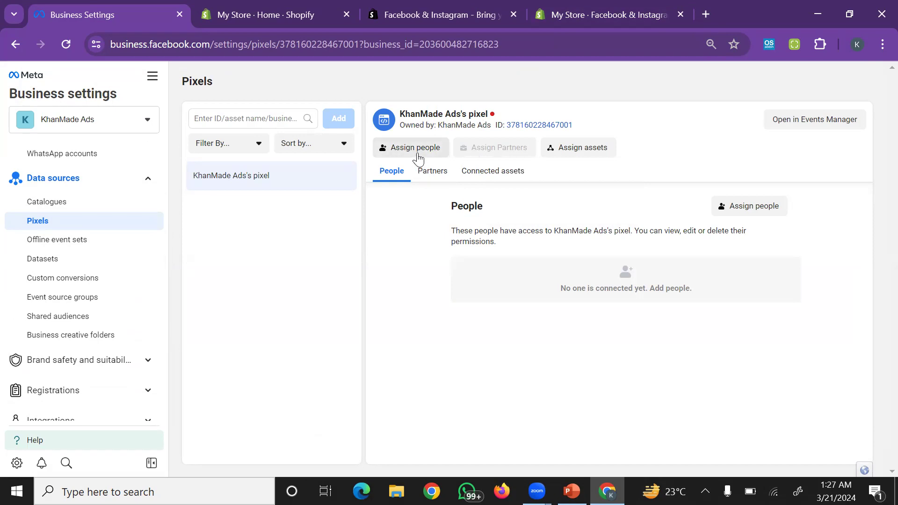
left_click(411, 147)
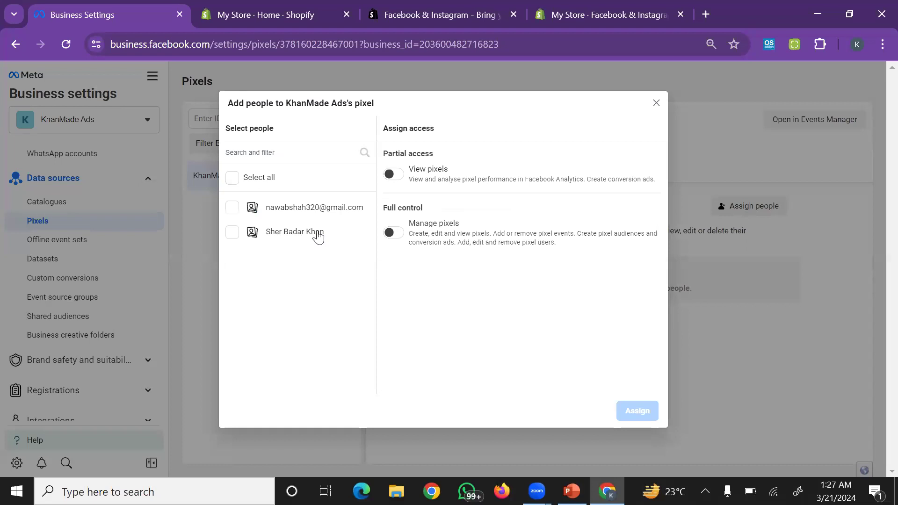
left_click(232, 232)
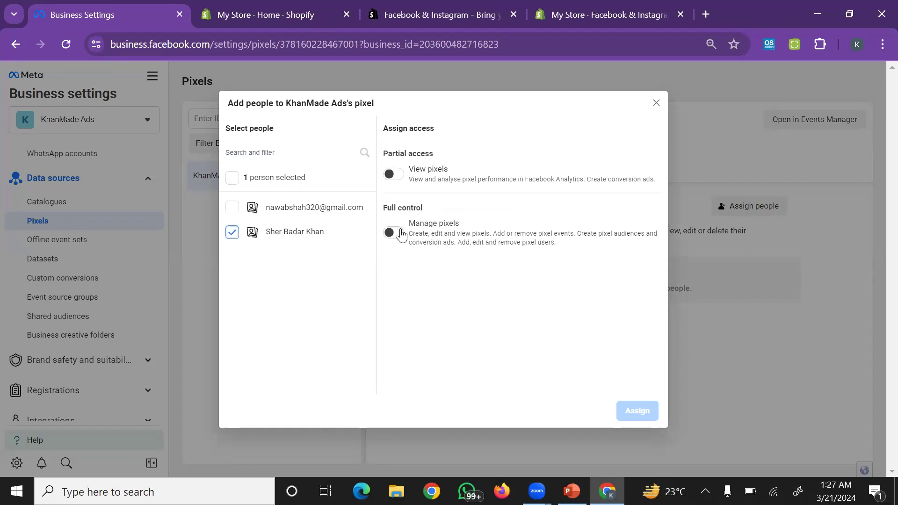
left_click(393, 232)
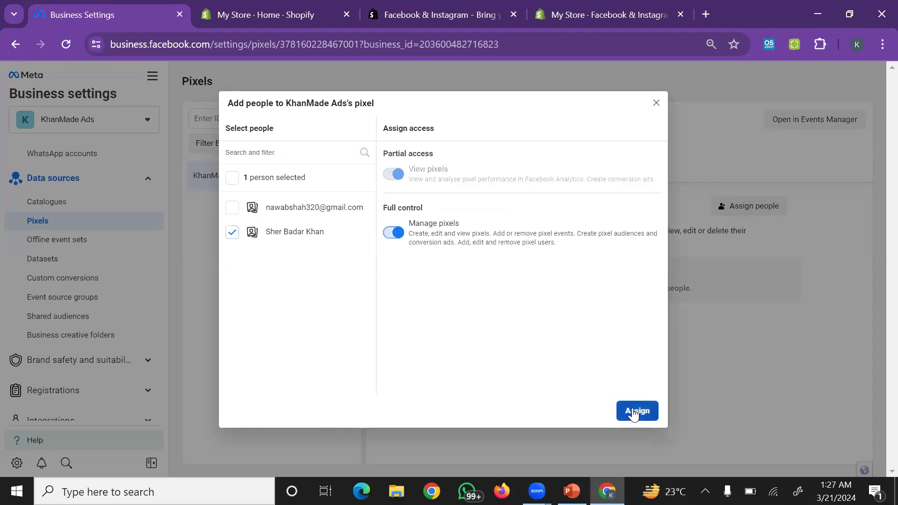
left_click(636, 412)
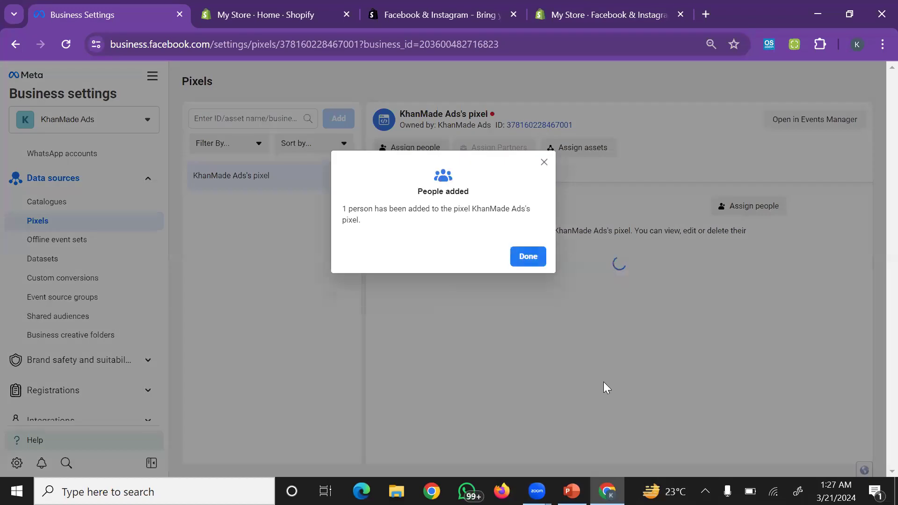
left_click(527, 257)
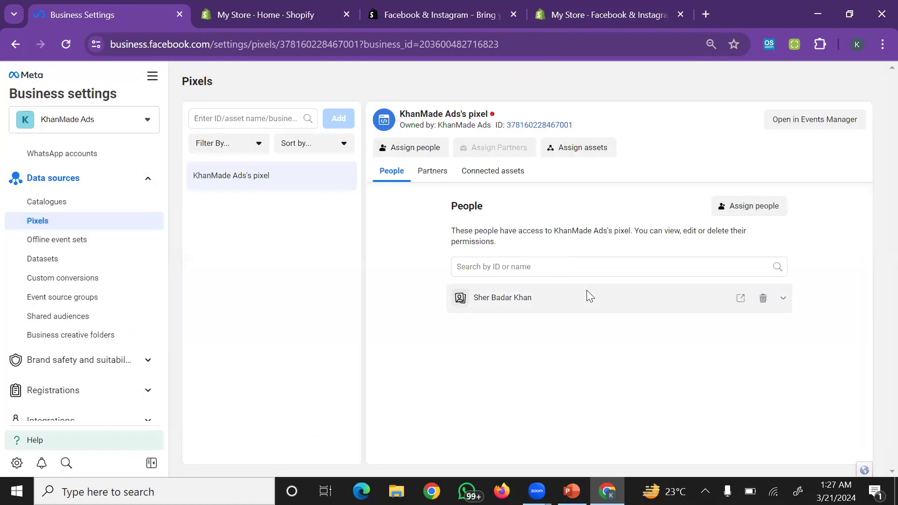
mouse_move(802, 143)
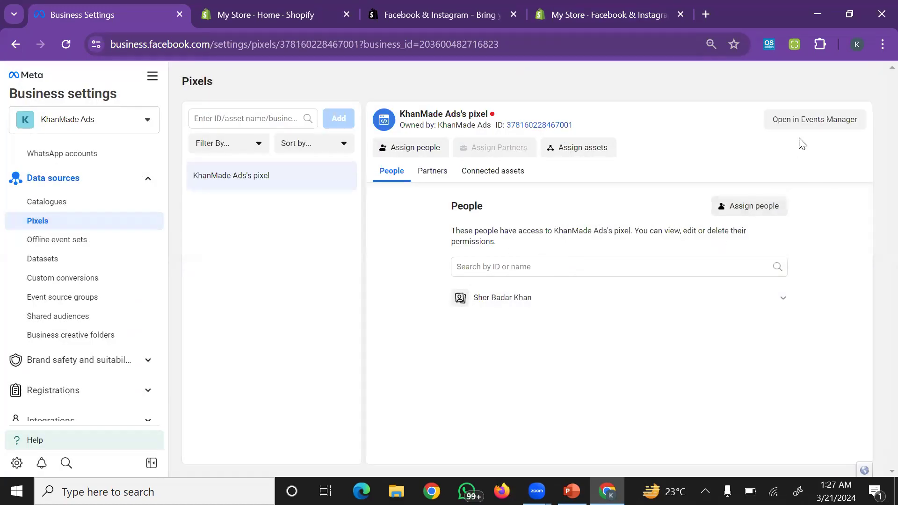
Switch to the Events Manager tab showing KhanMade Ads's pixel overview.
left_click(705, 14)
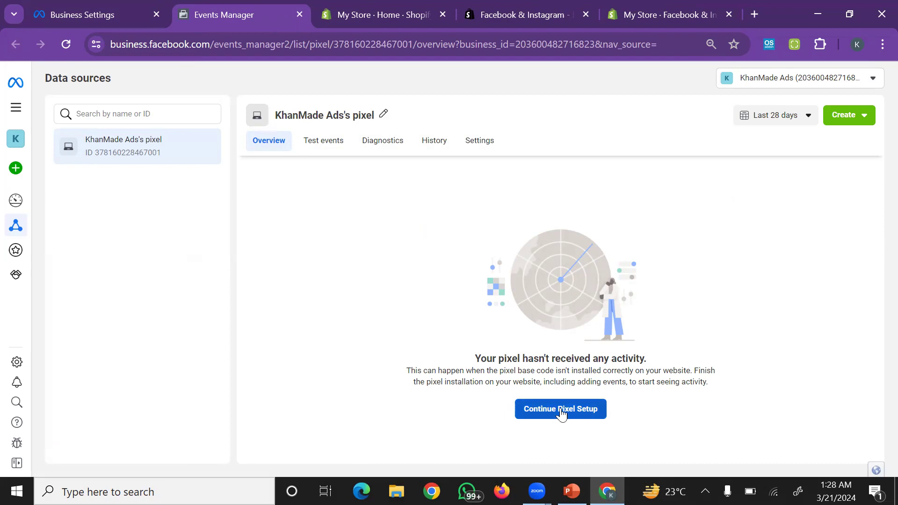
mouse_move(632, 424)
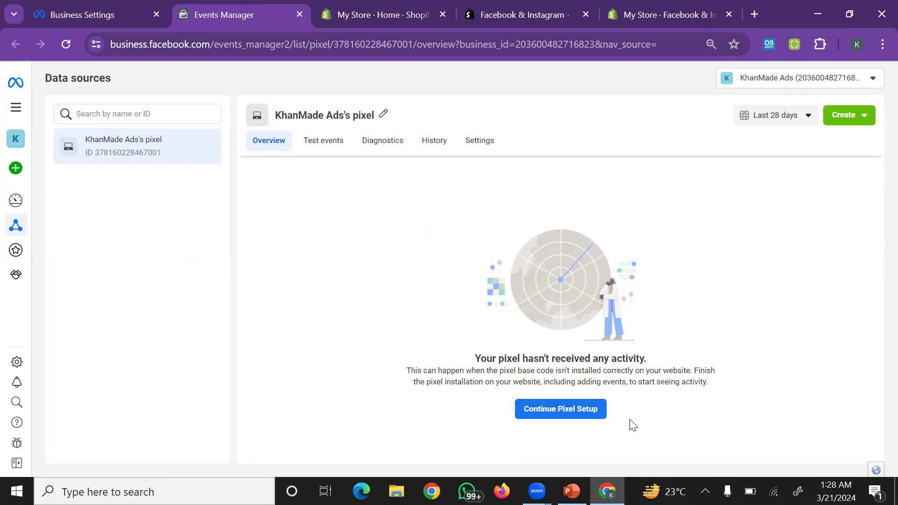
mouse_move(532, 209)
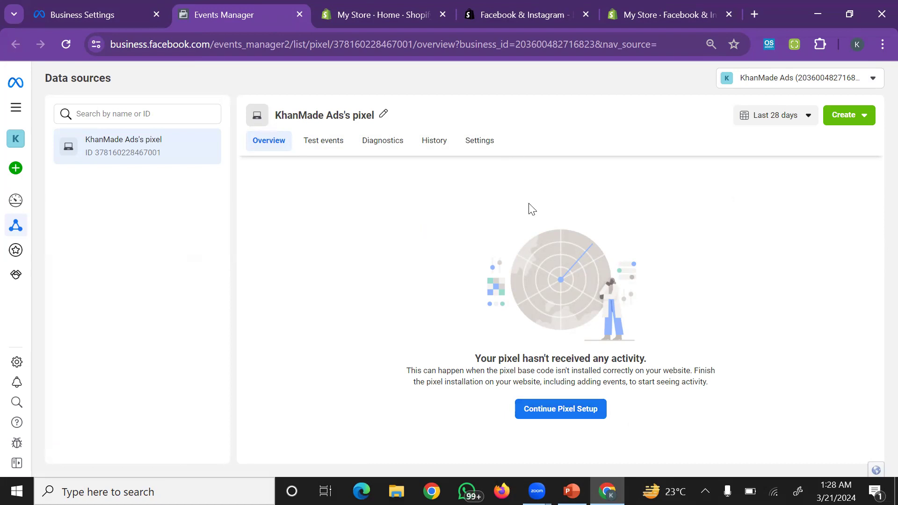
mouse_move(561, 409)
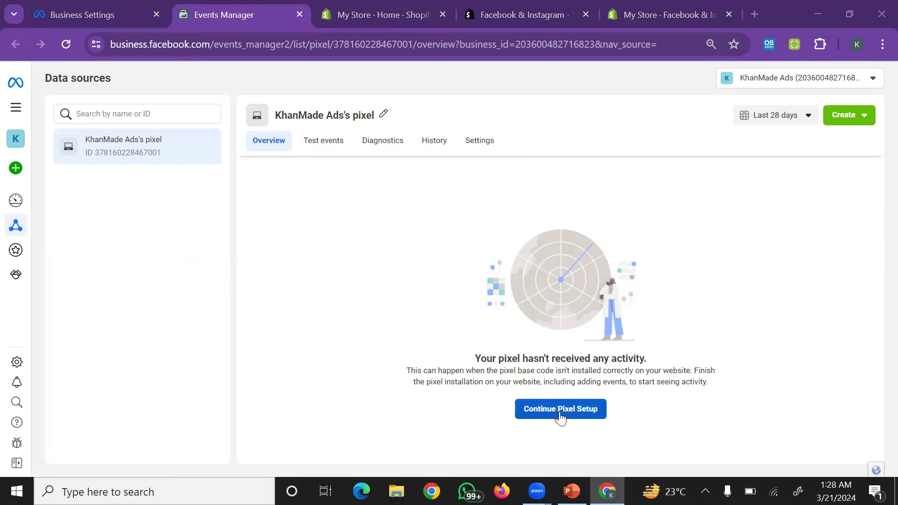
mouse_move(461, 165)
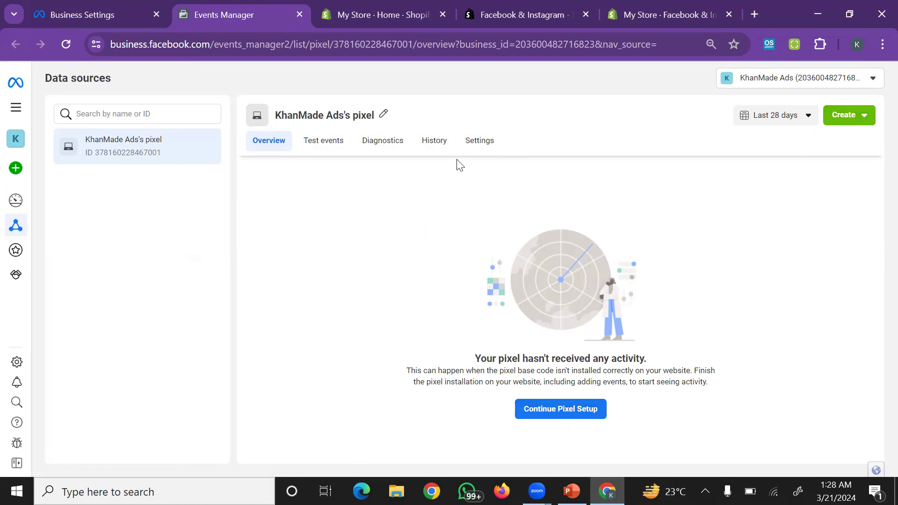
Continue pixel setup via the Meta pixel method and look for a partner integration.
left_click(561, 409)
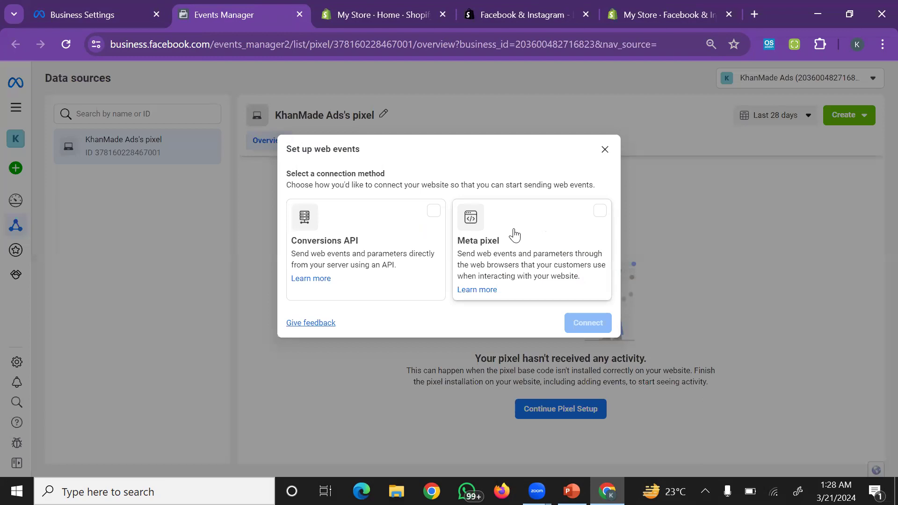
mouse_move(488, 240)
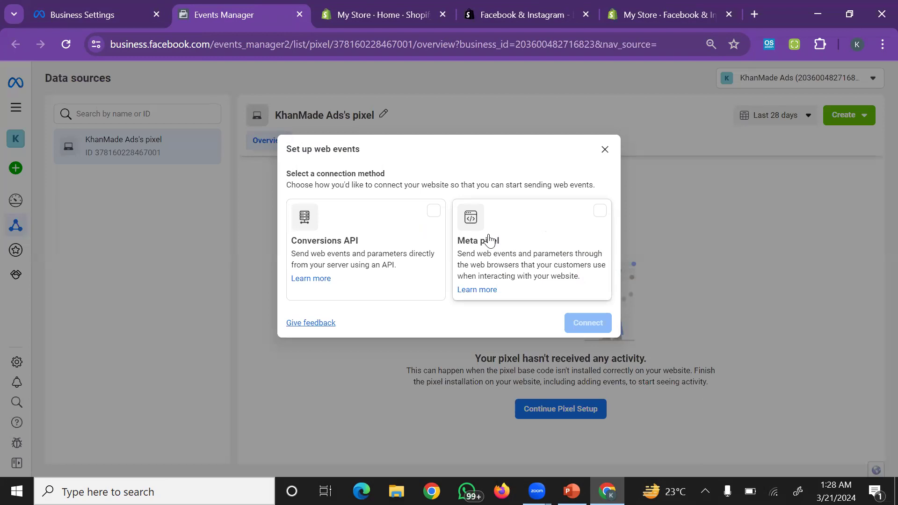
left_click(529, 249)
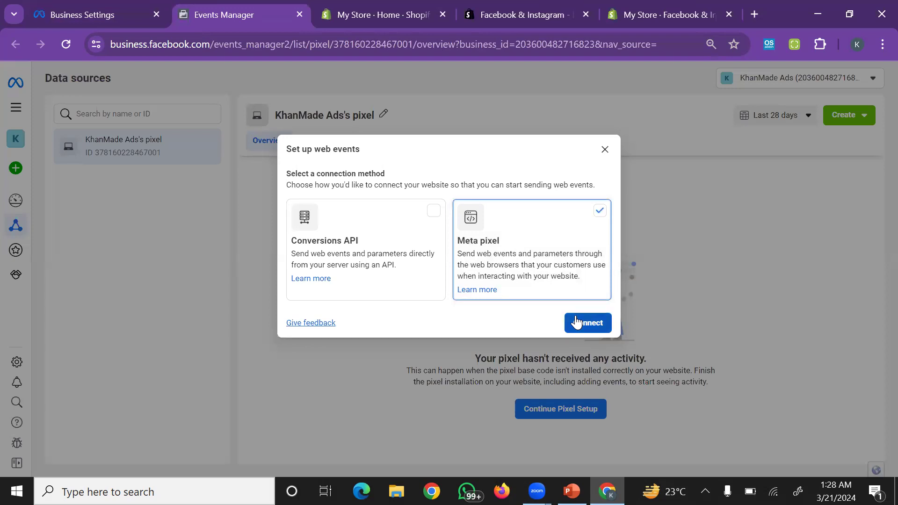
left_click(587, 323)
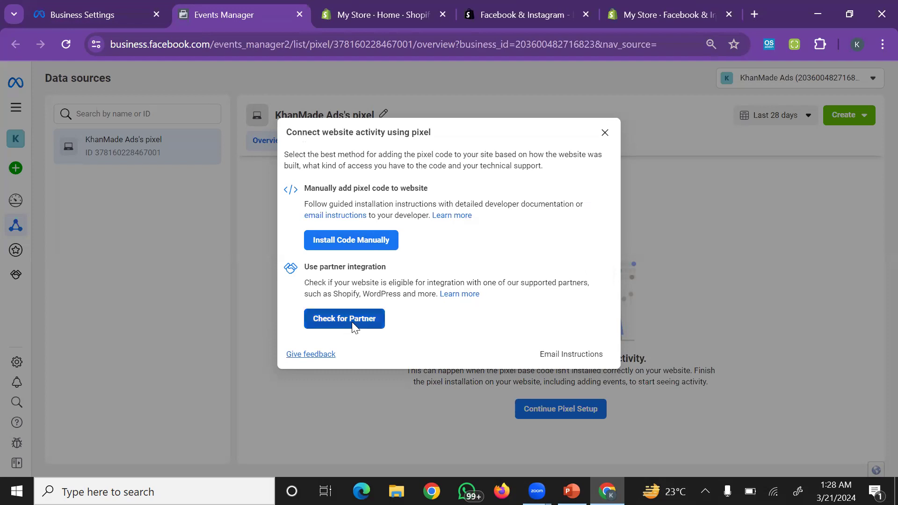
left_click(344, 318)
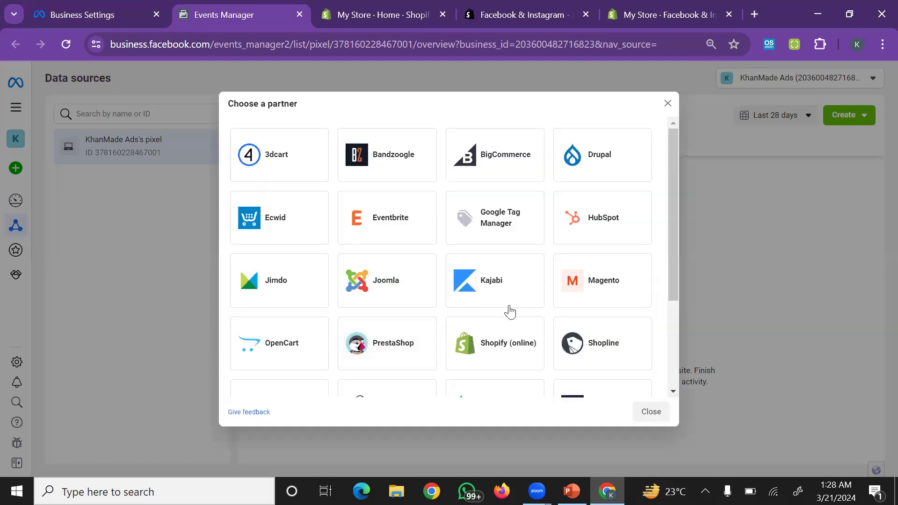
Choose Shopify (online) as partner, confirm the Shopify setup is completed and proceed to verification.
scroll("down", 3)
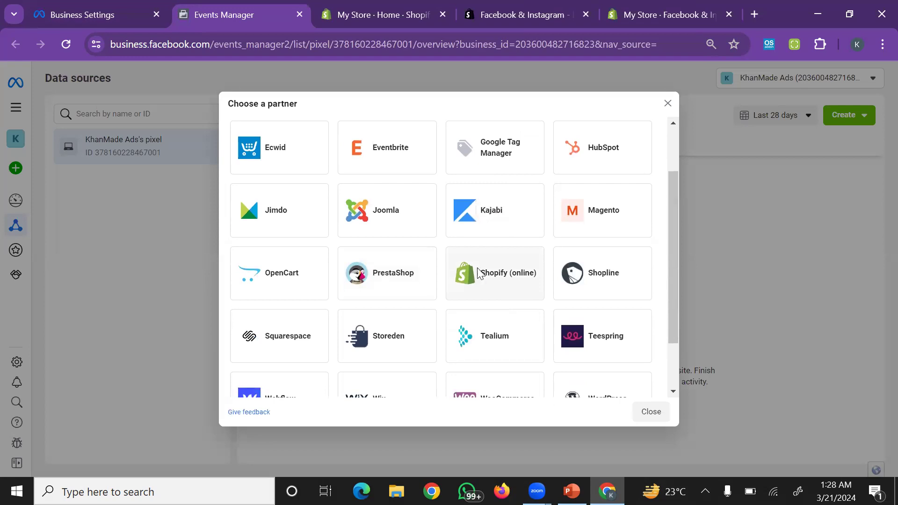
left_click(494, 272)
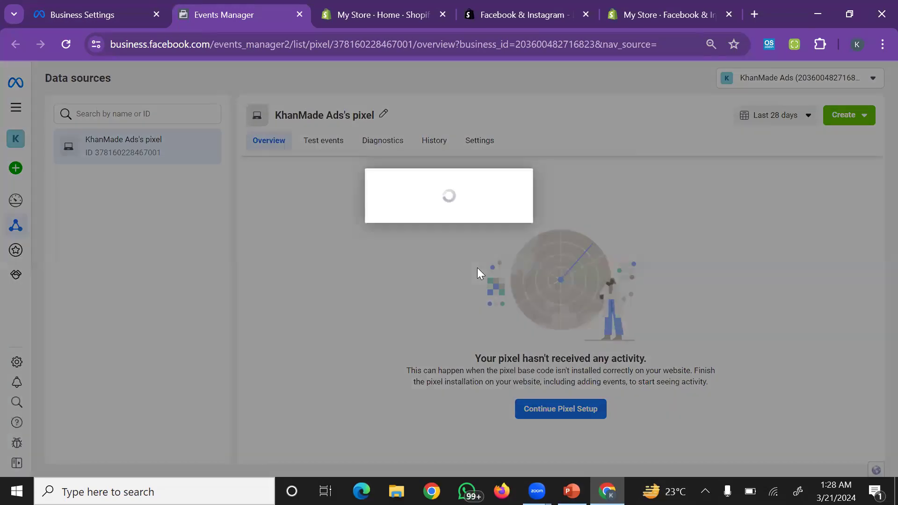
left_click(559, 409)
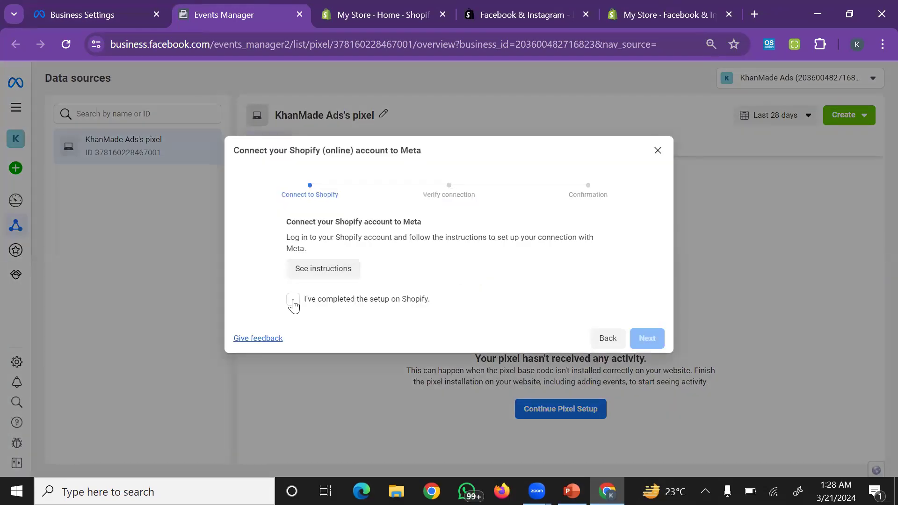
left_click(292, 299)
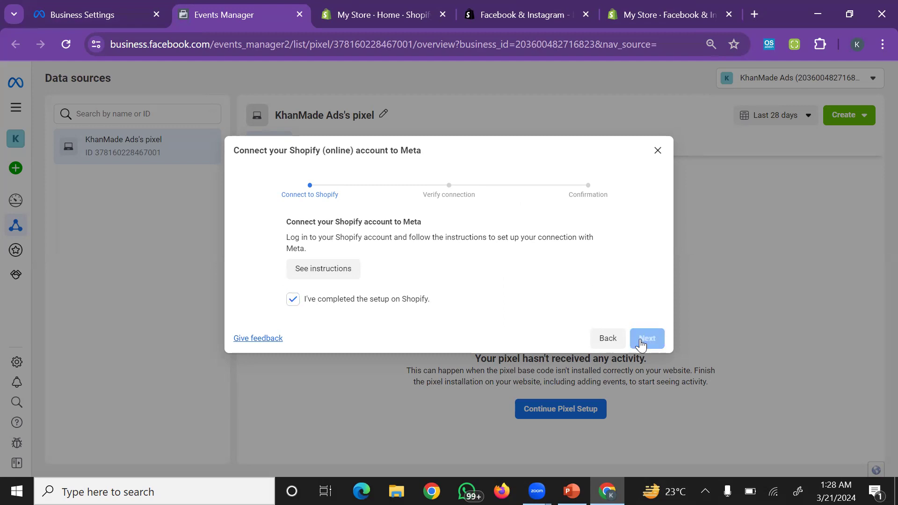
left_click(647, 338)
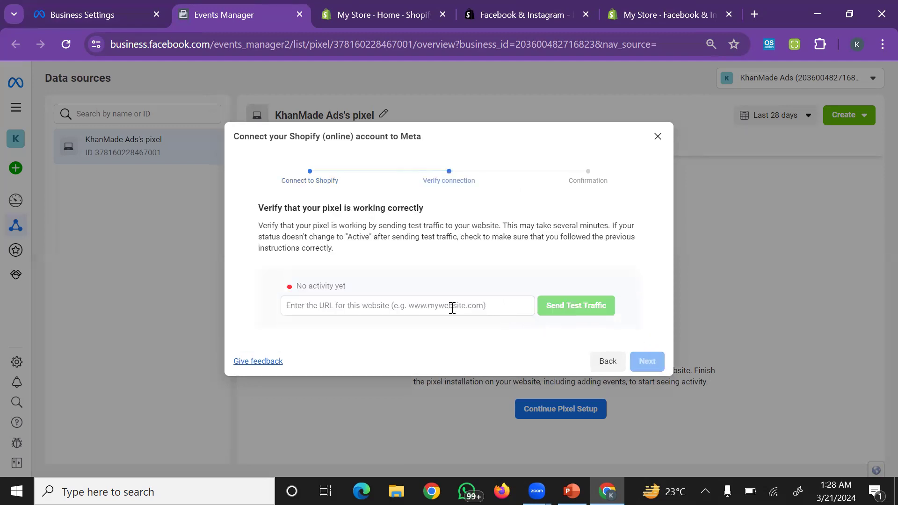
mouse_move(470, 68)
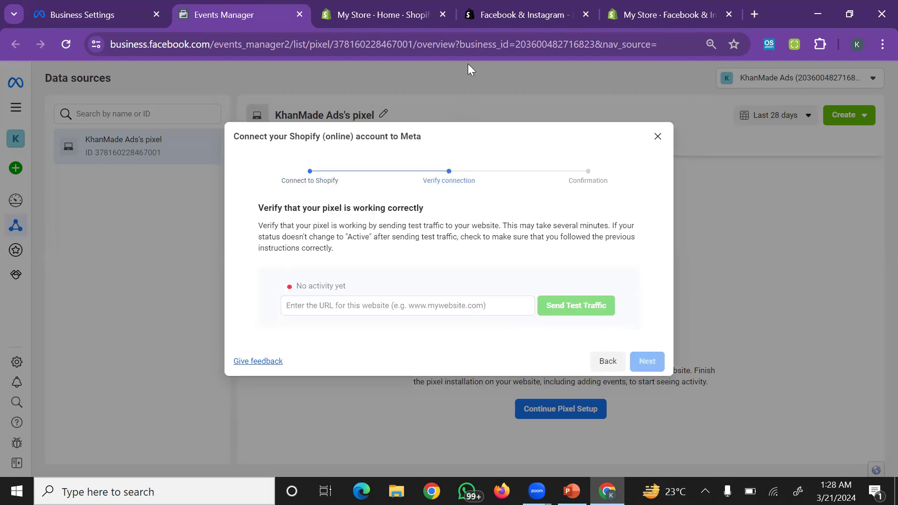
mouse_move(403, 6)
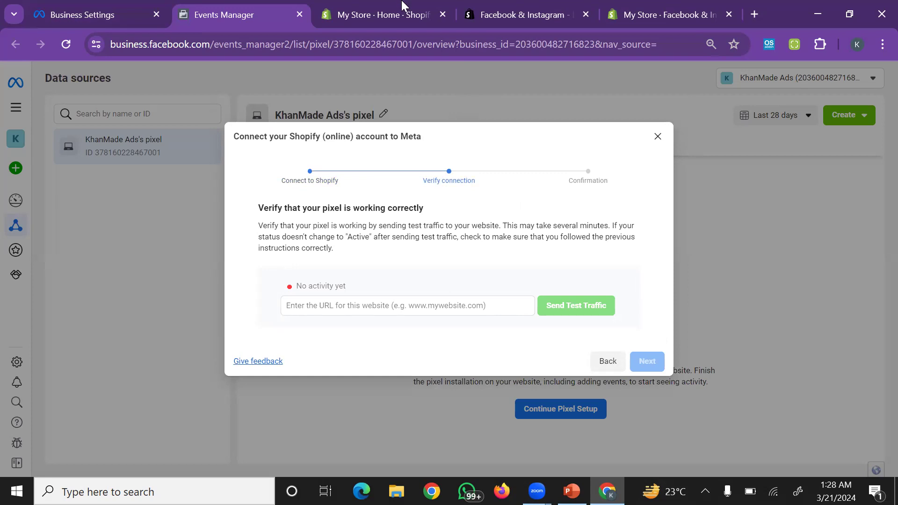
left_click(378, 14)
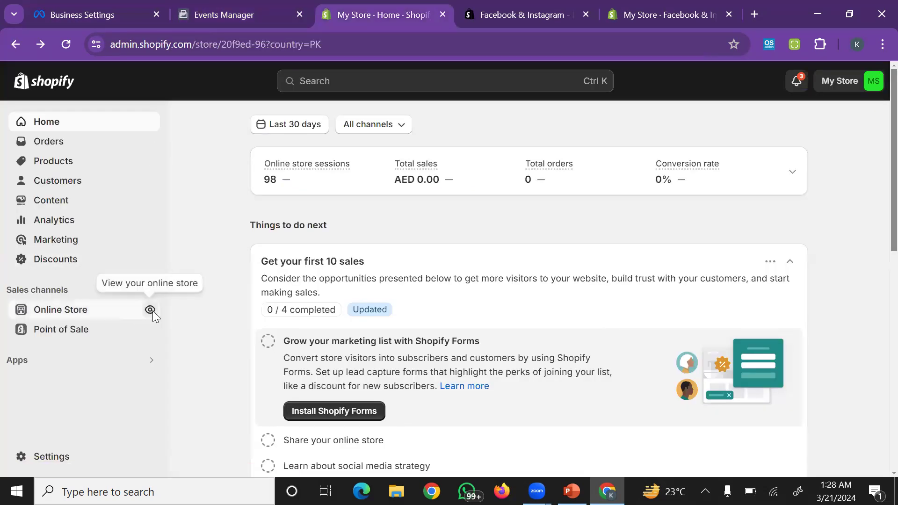
left_click(149, 310)
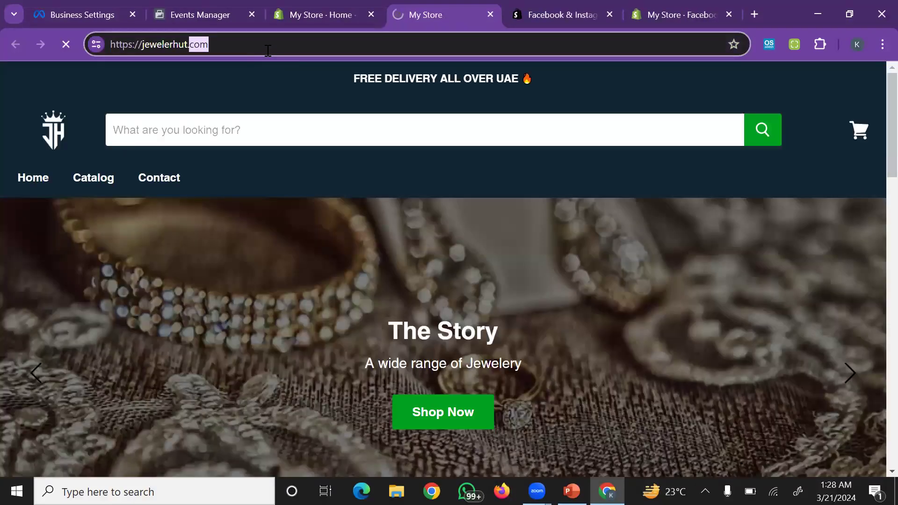
left_click(200, 14)
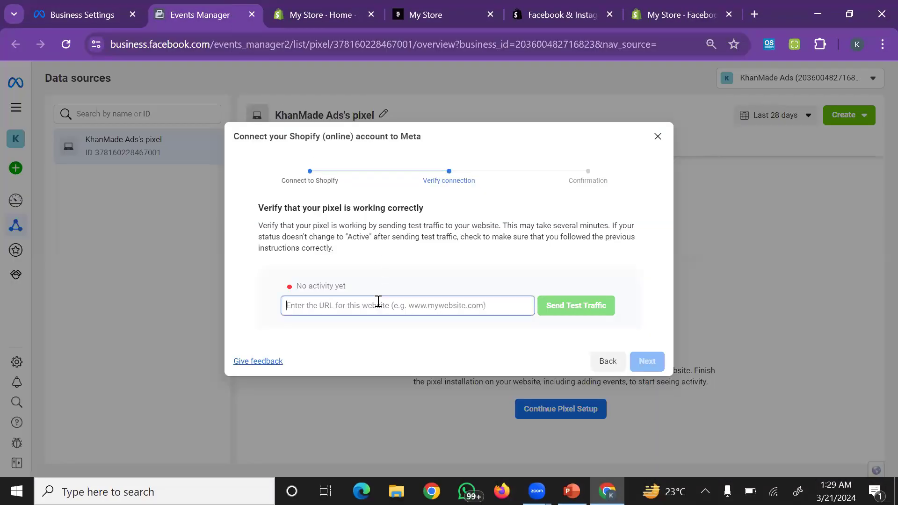
type("https://jewelerhut.com/")
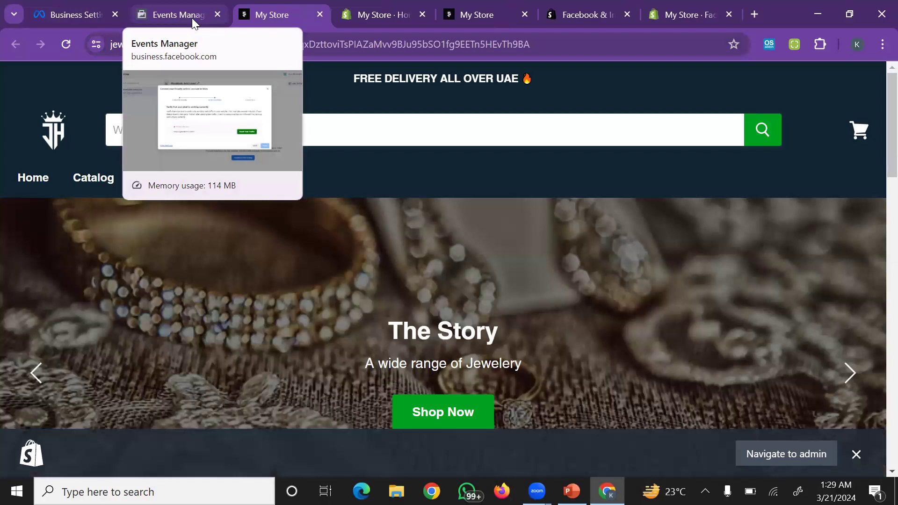
left_click(178, 14)
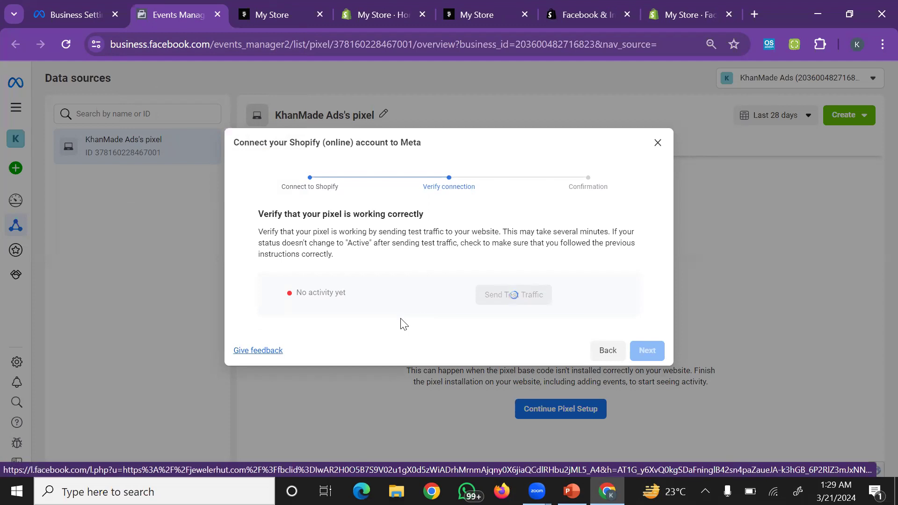
left_click(512, 294)
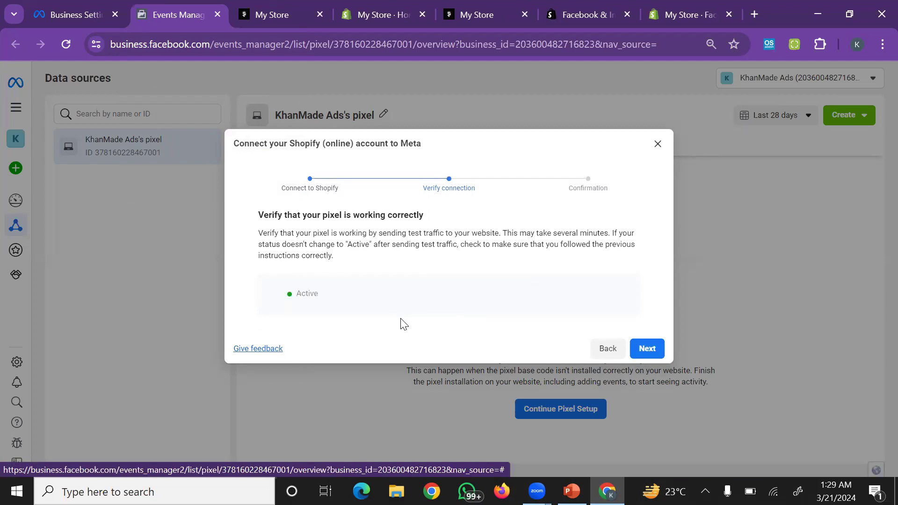
mouse_move(620, 341)
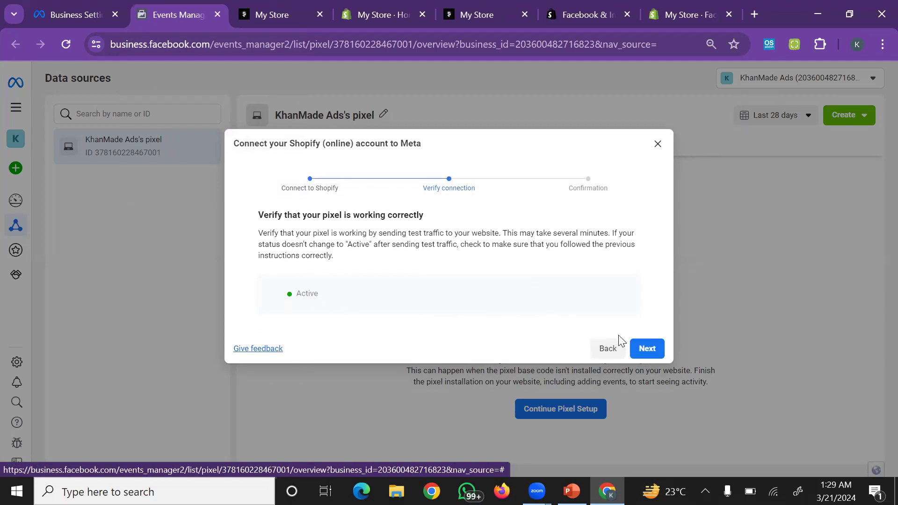
mouse_move(496, 333)
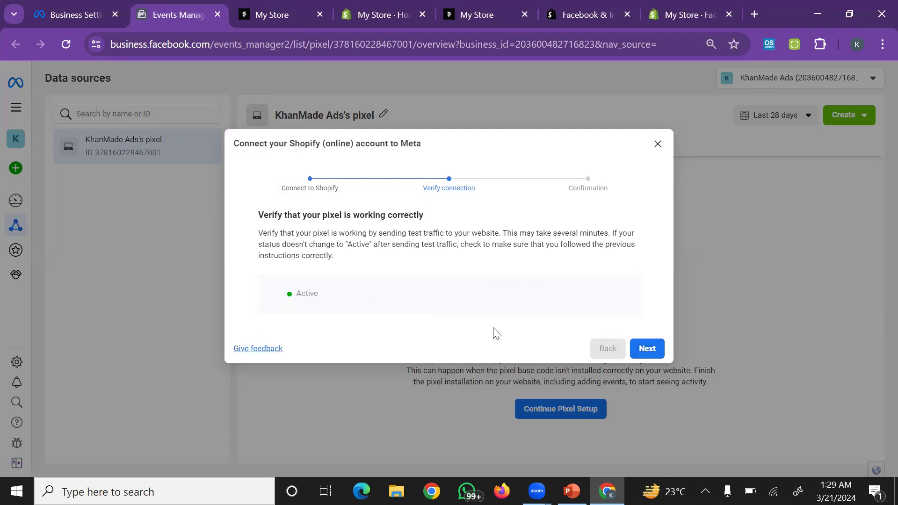
Reach Setup complete and launch Test events in Events Manager for the pixel.
left_click(646, 348)
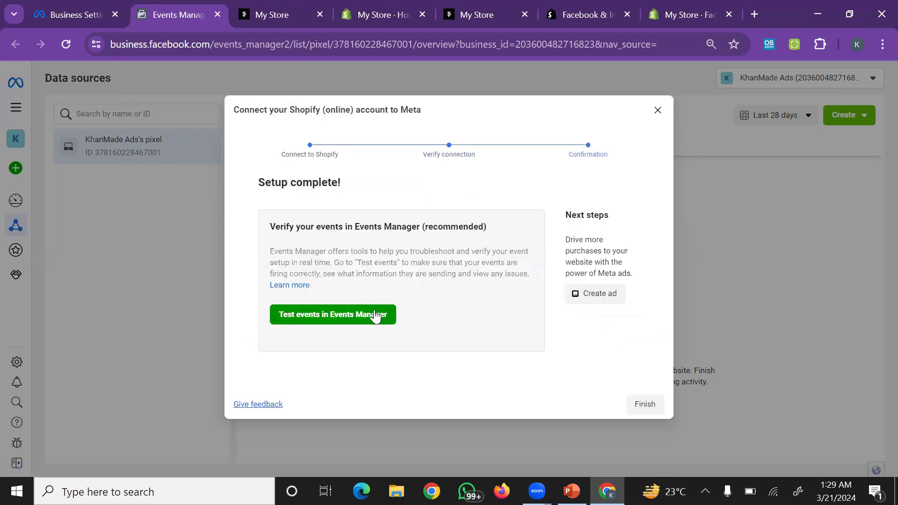
mouse_move(355, 320)
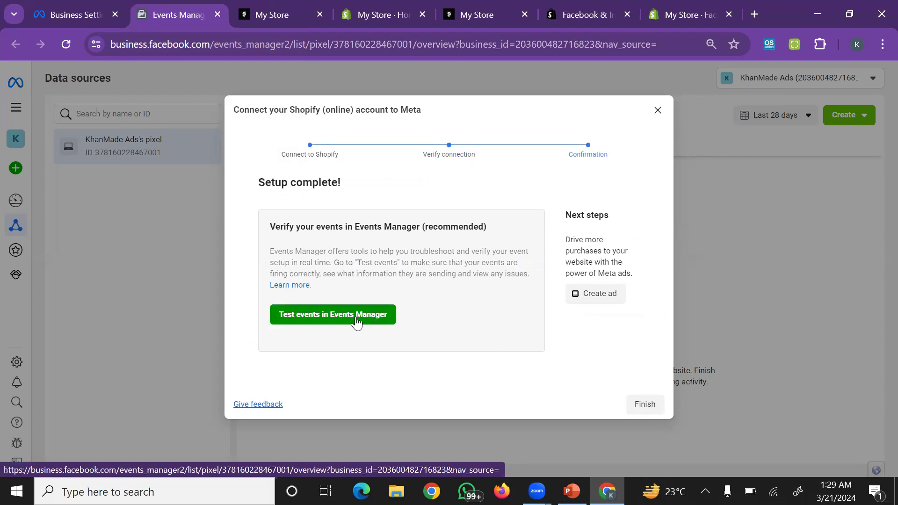
left_click(332, 315)
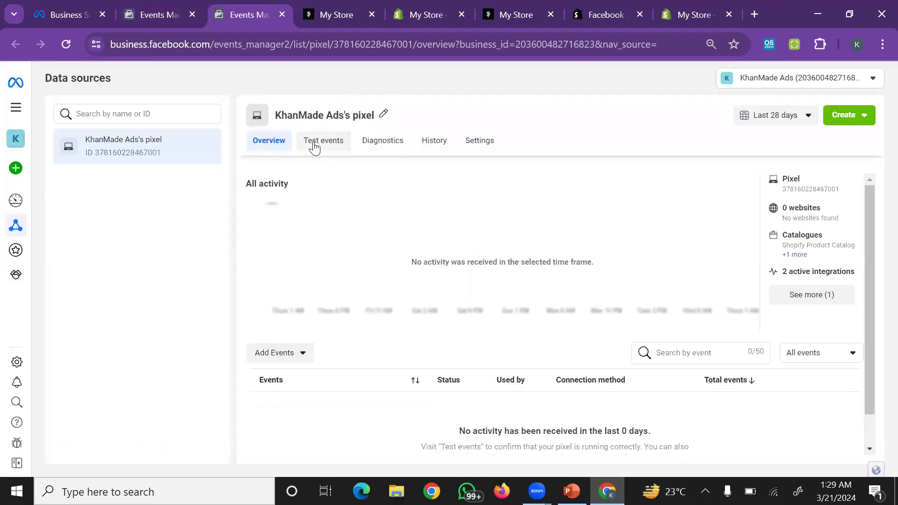
left_click(323, 140)
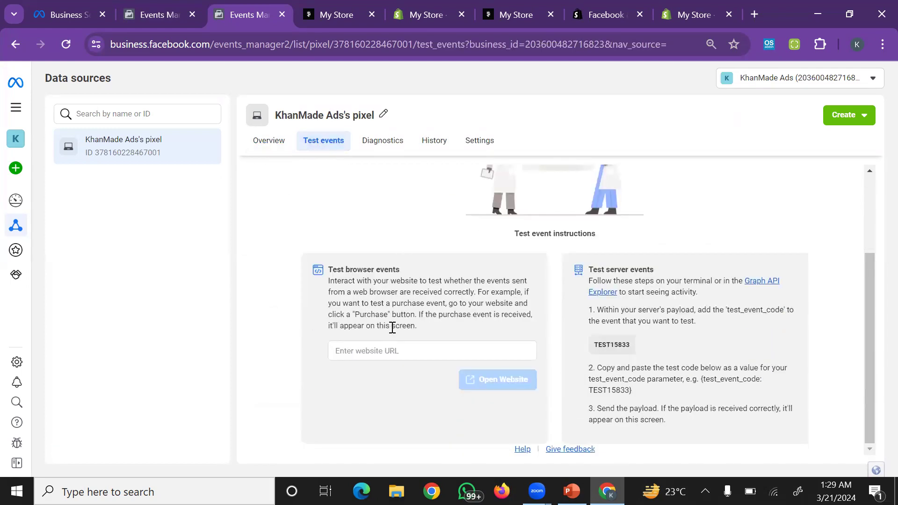
left_click(432, 351)
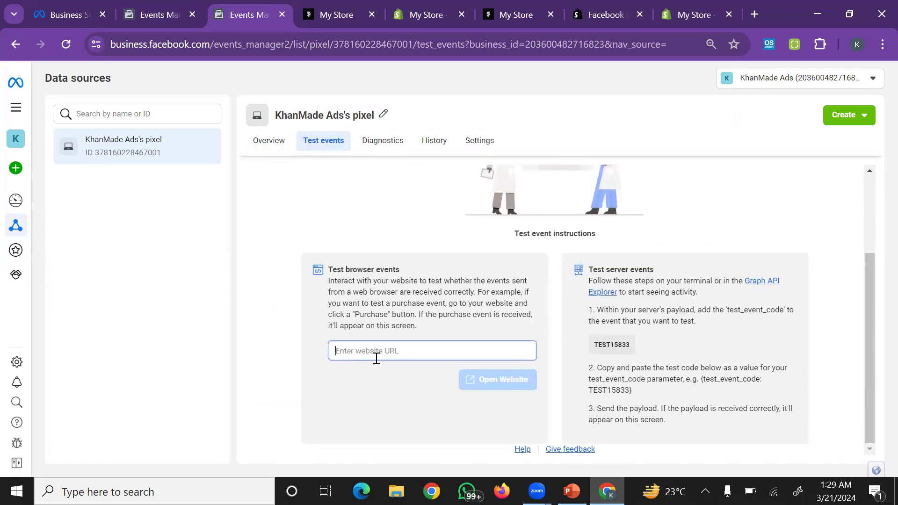
type("https://jewelerhut.com/")
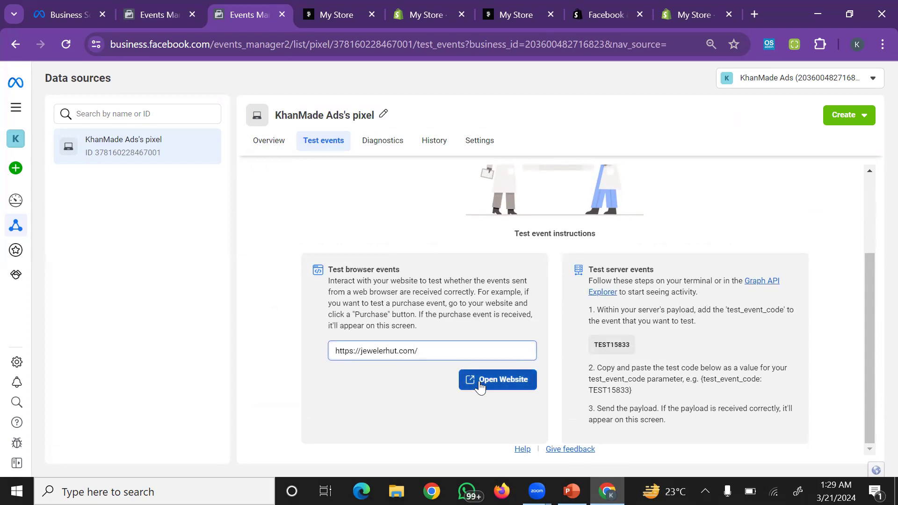
left_click(497, 379)
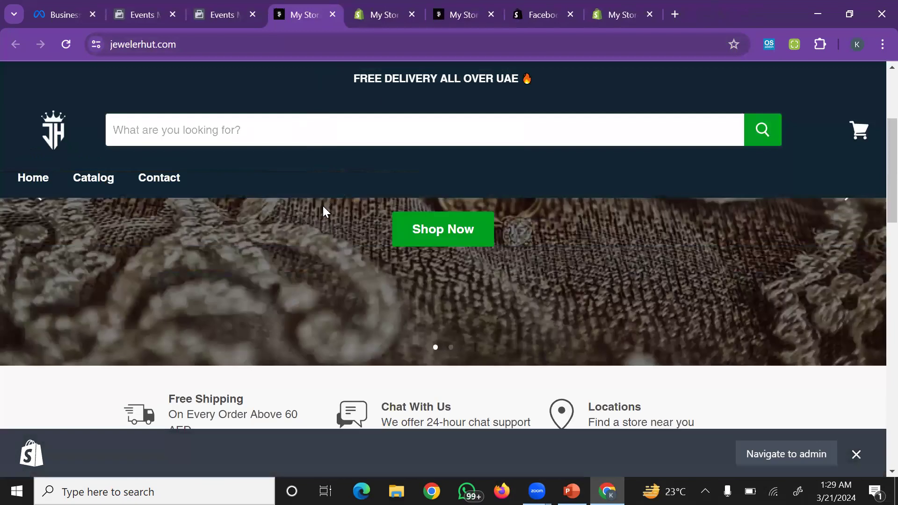
scroll("down", 3)
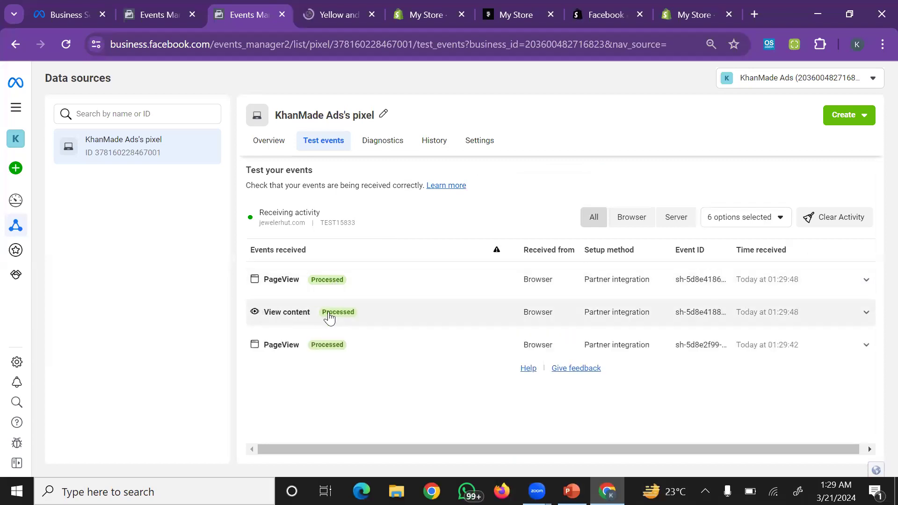
Begin a Cash on Delivery checkout on the ring page and confirm Initiate checkout appears in Test events.
left_click(334, 14)
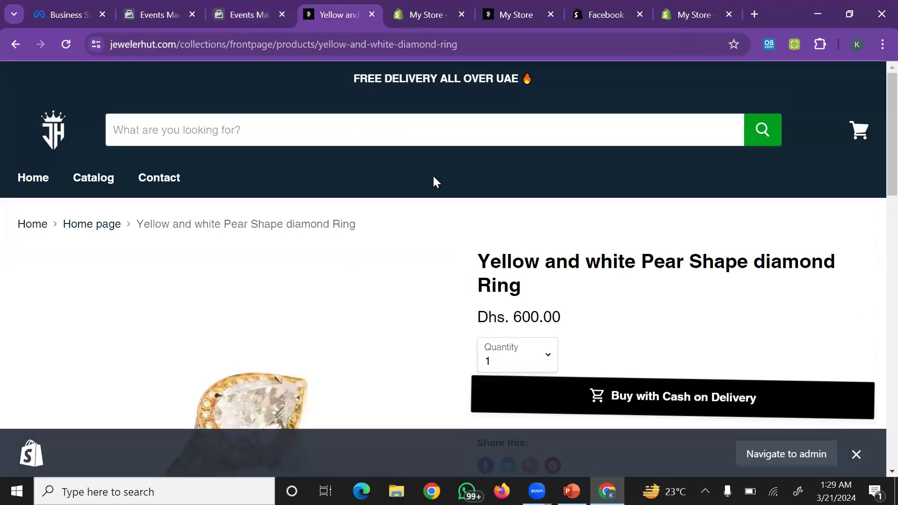
left_click(674, 397)
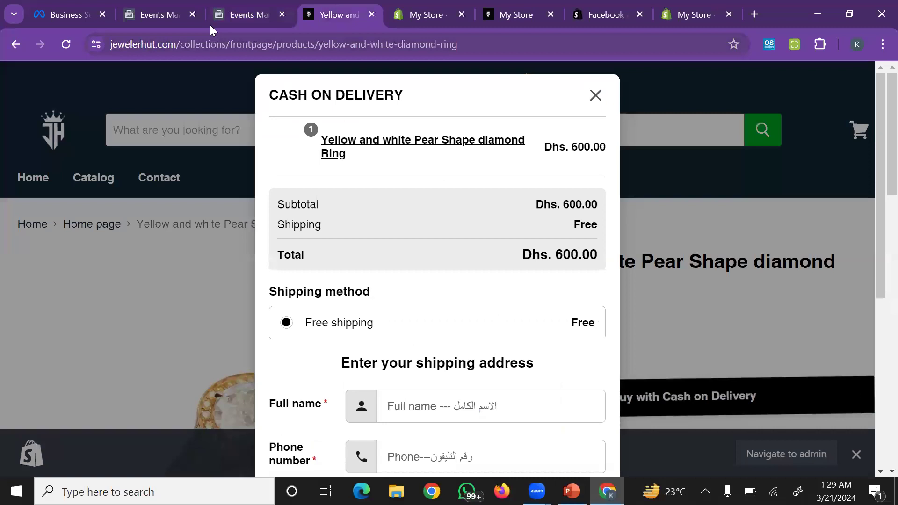
left_click(246, 14)
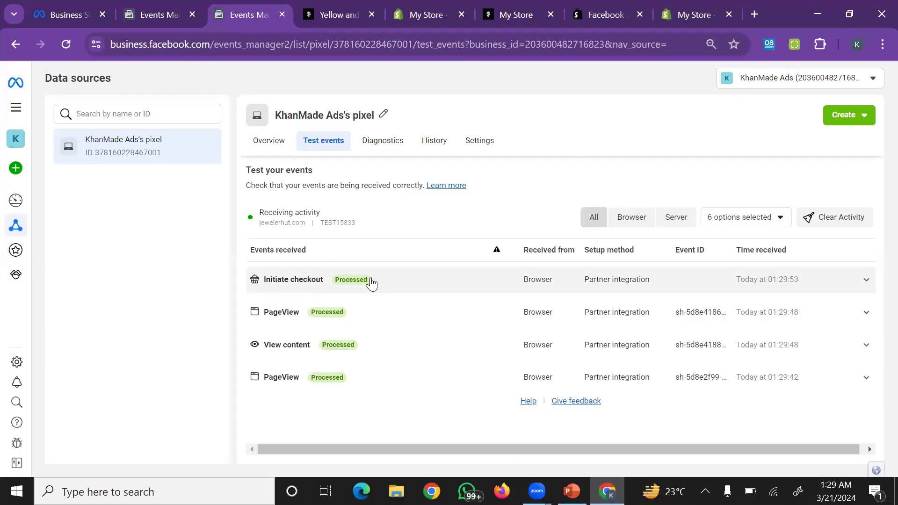
left_click(337, 14)
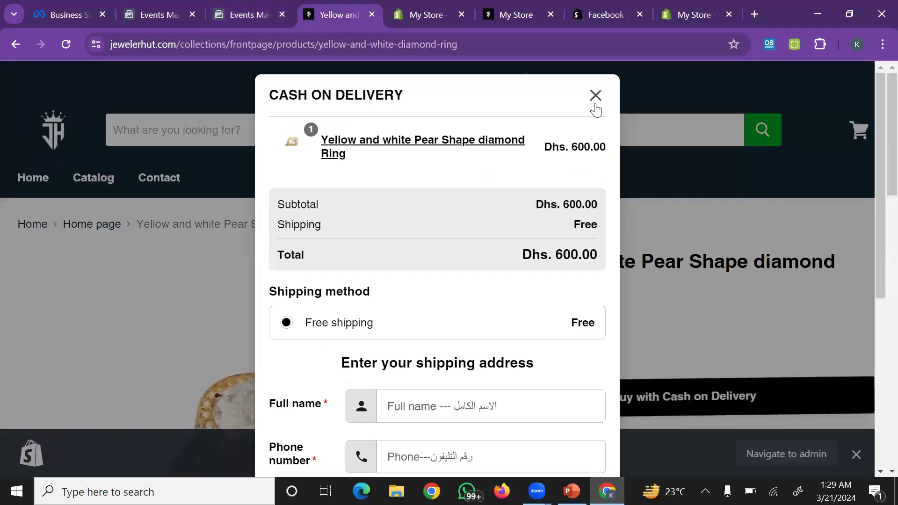
left_click(248, 14)
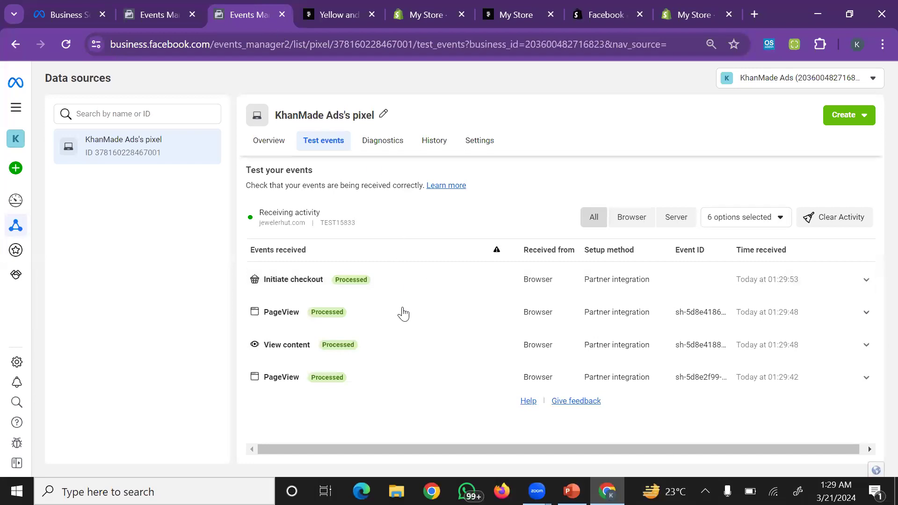
mouse_move(366, 354)
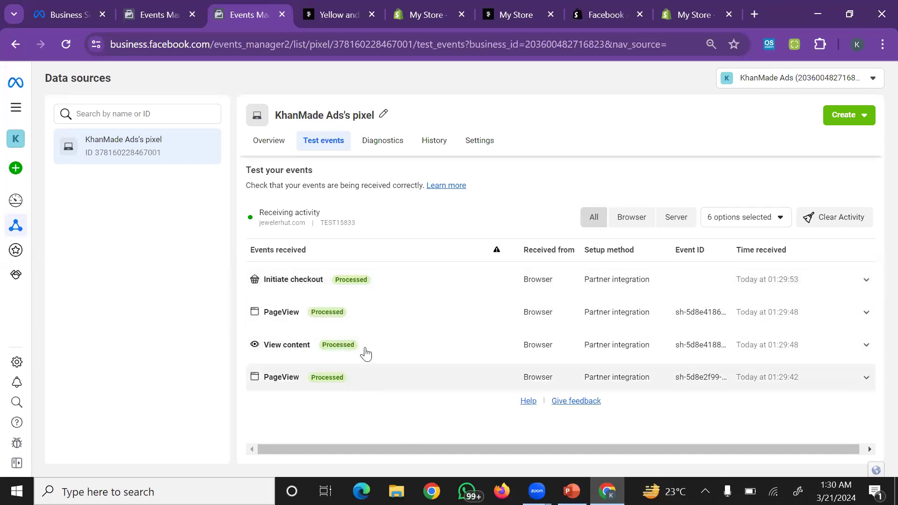
mouse_move(334, 79)
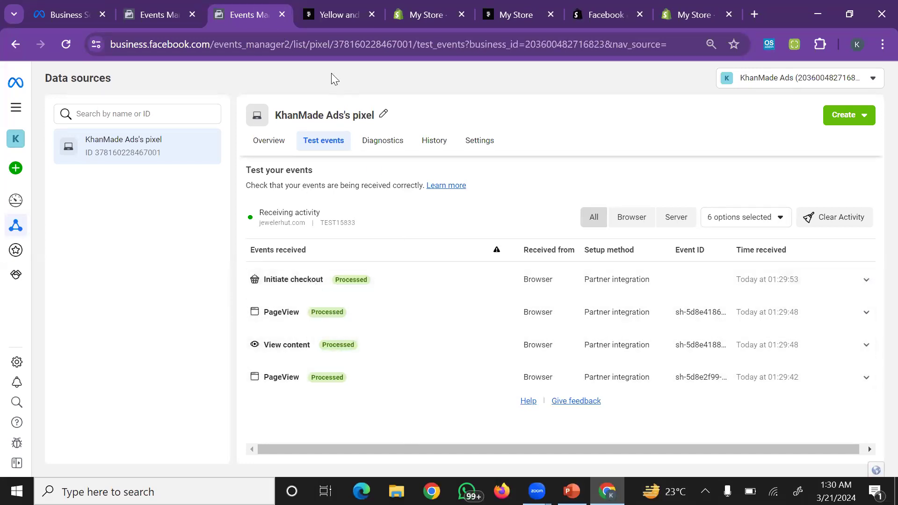
mouse_move(427, 14)
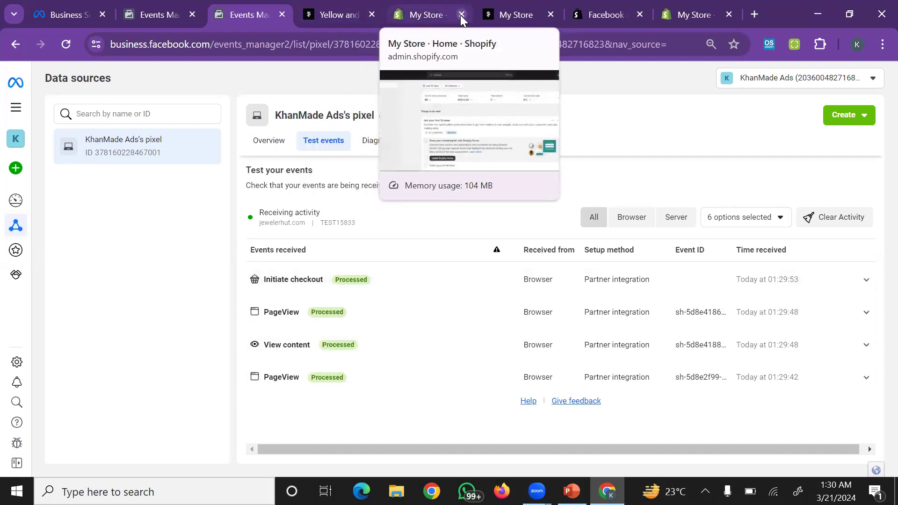
left_click(462, 14)
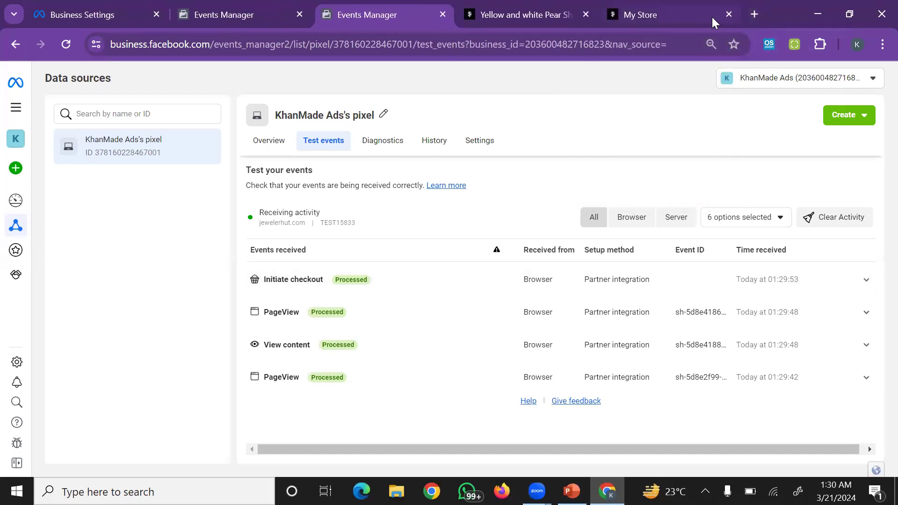
Search 'meta pixel helper chrome extension' and open its Chrome Web Store listing.
left_click(754, 14)
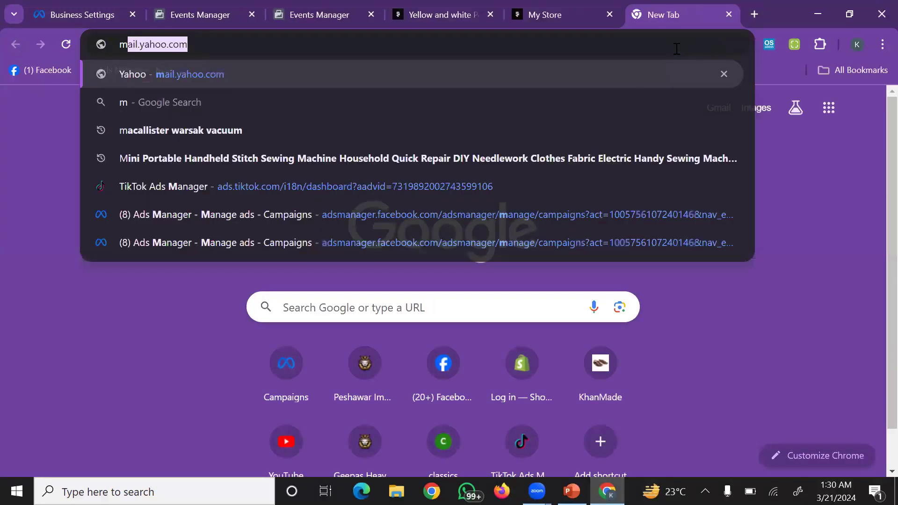
type("meta pi")
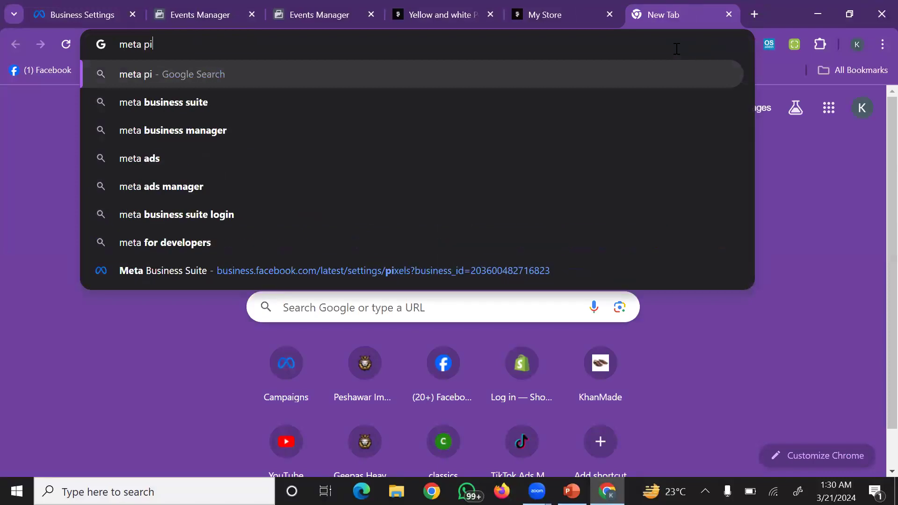
type("xel")
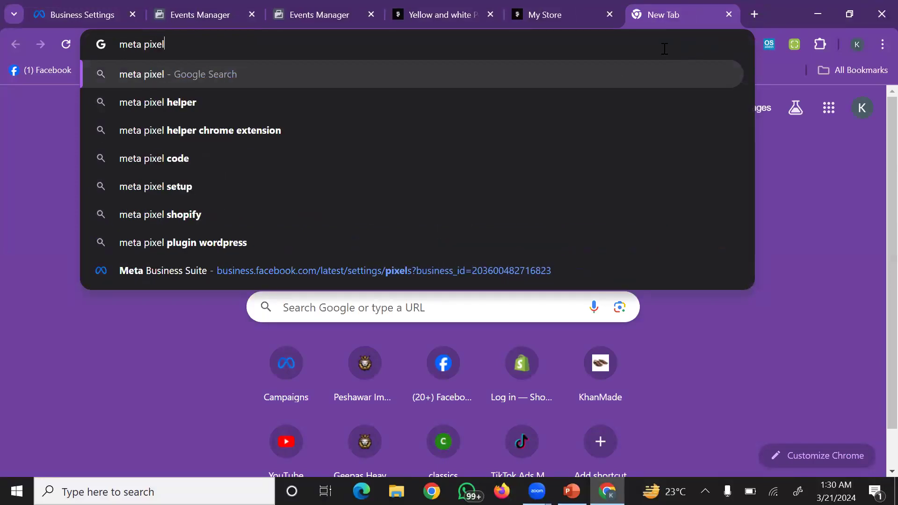
left_click(199, 130)
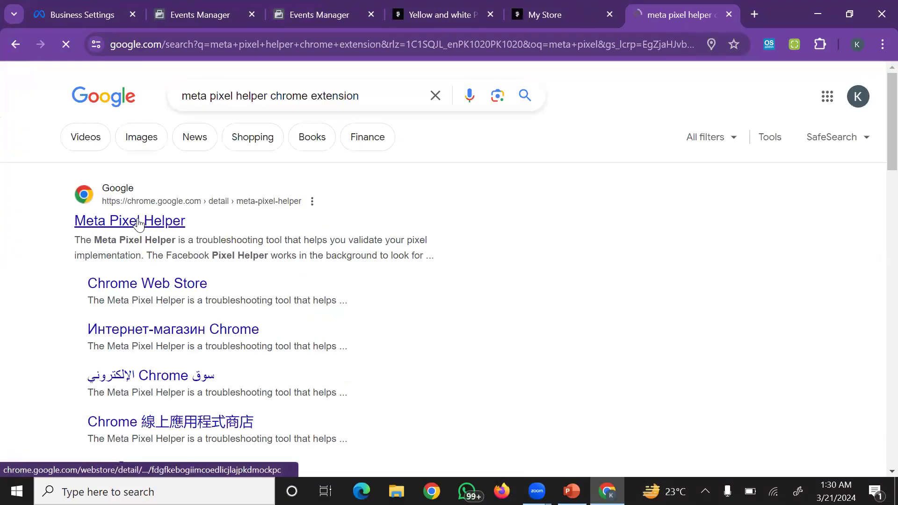
left_click(130, 221)
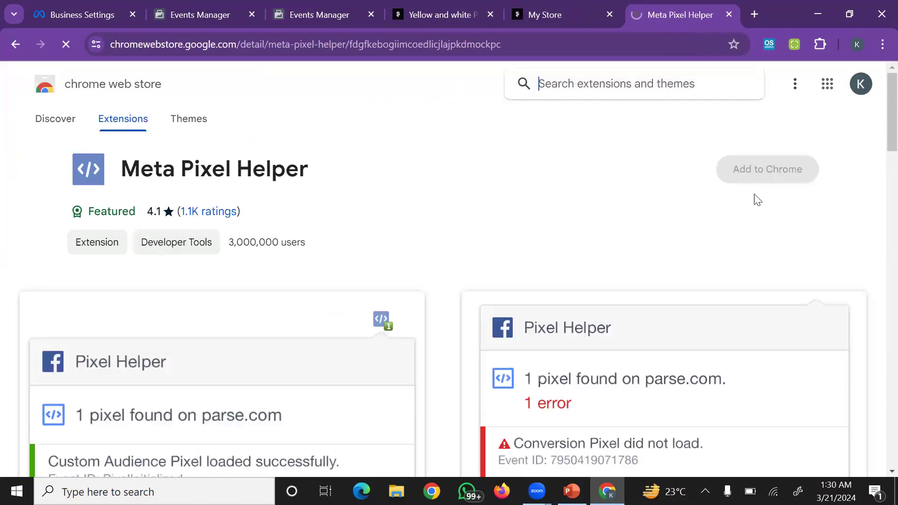
Add Meta Pixel Helper to Chrome and show it in the extensions list.
left_click(766, 170)
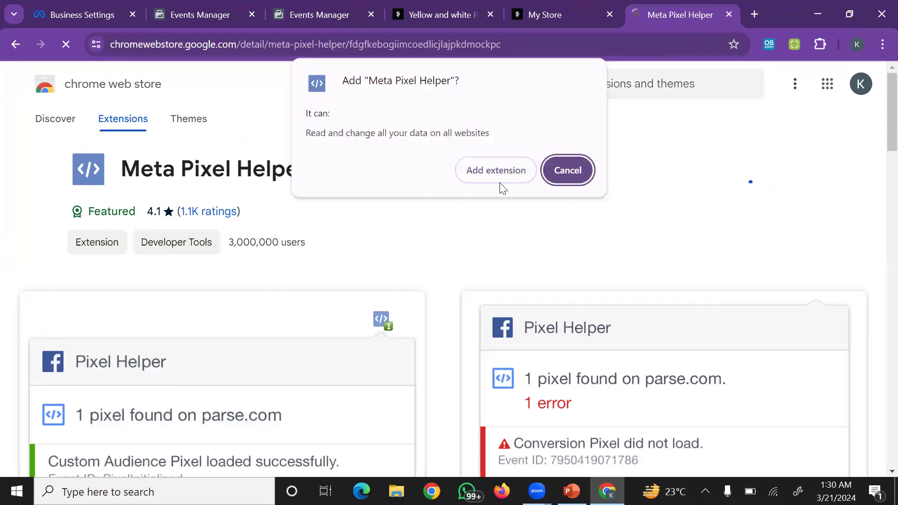
left_click(496, 170)
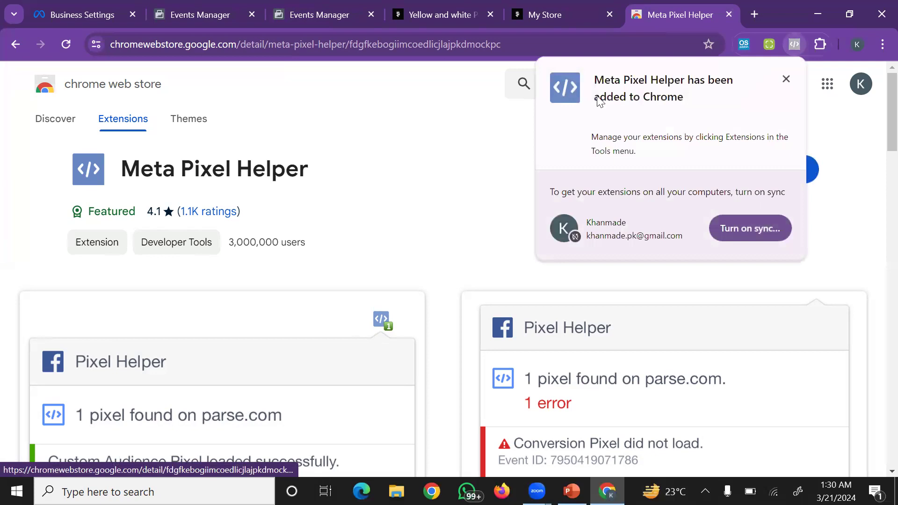
left_click(819, 43)
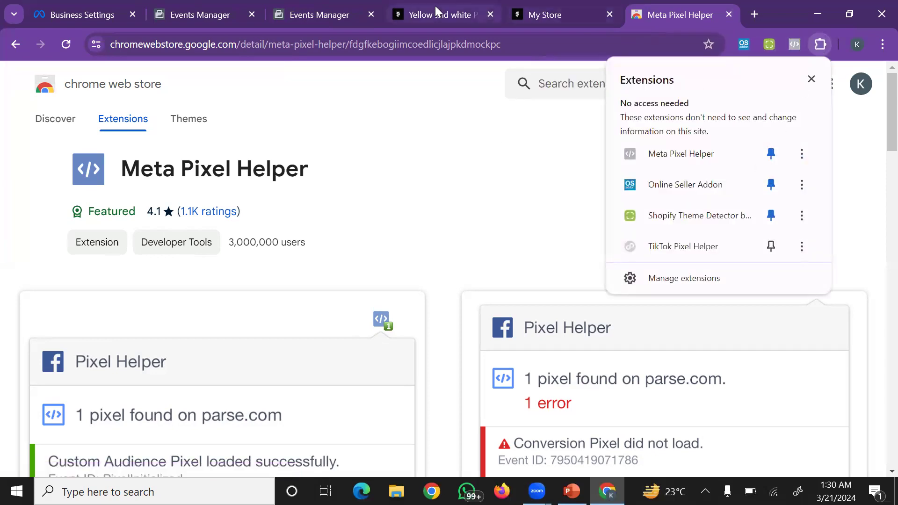
Check the ring product page with Meta Pixel Helper, which lists InitiateCheckout, PageView and ViewContent.
left_click(441, 14)
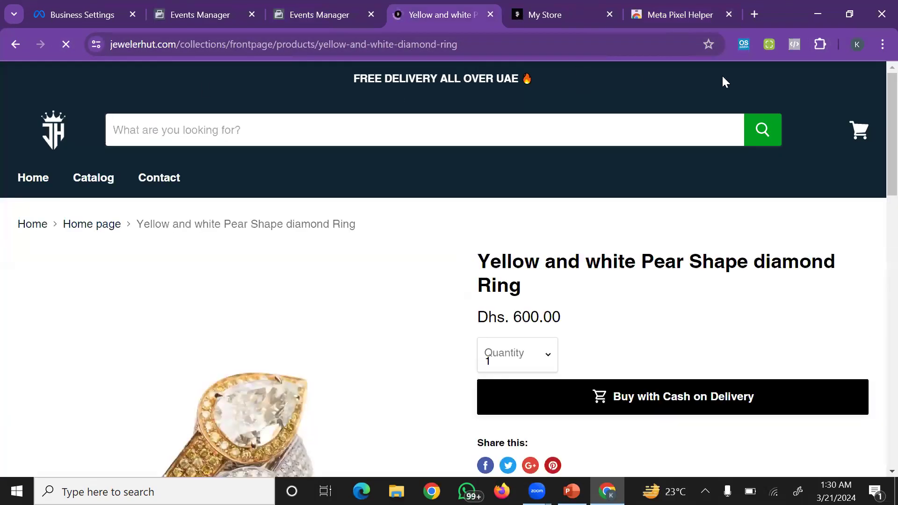
left_click(795, 44)
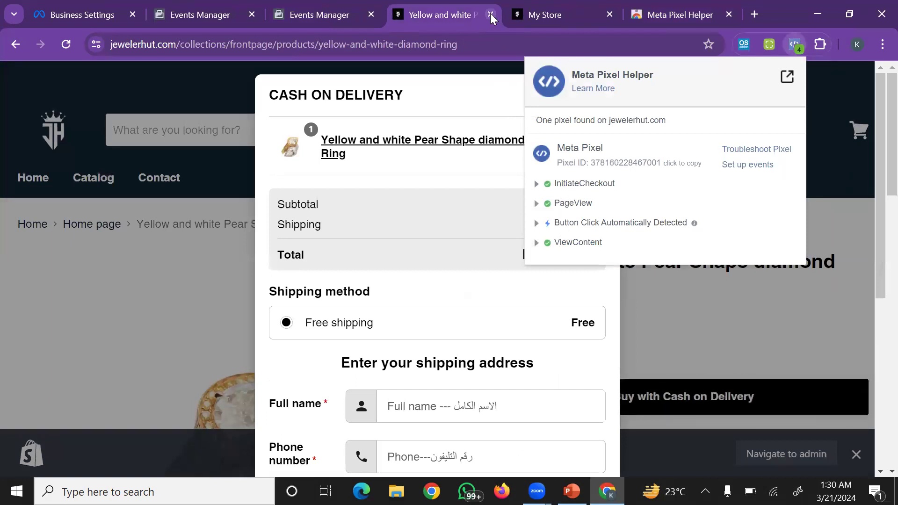
mouse_move(319, 14)
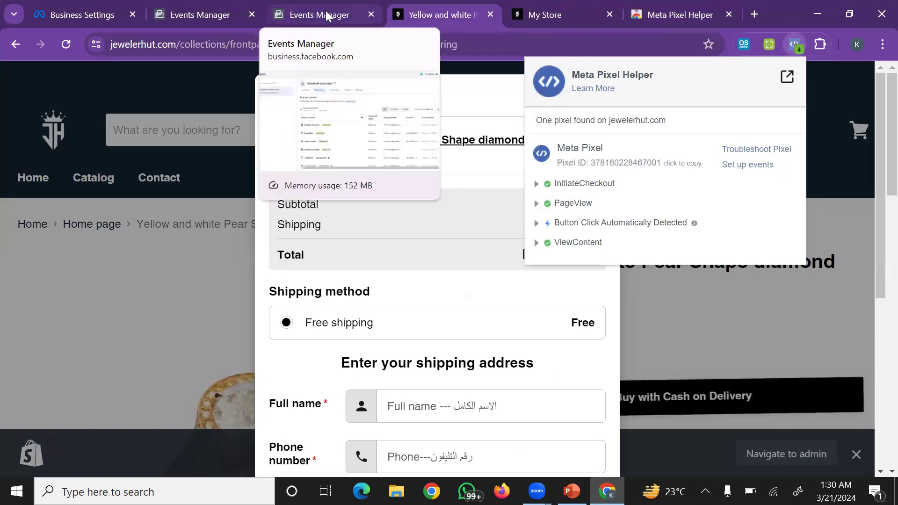
Return to the PowerPoint presentation on slide 32, 'How to create FB PIXEL'.
left_click(570, 491)
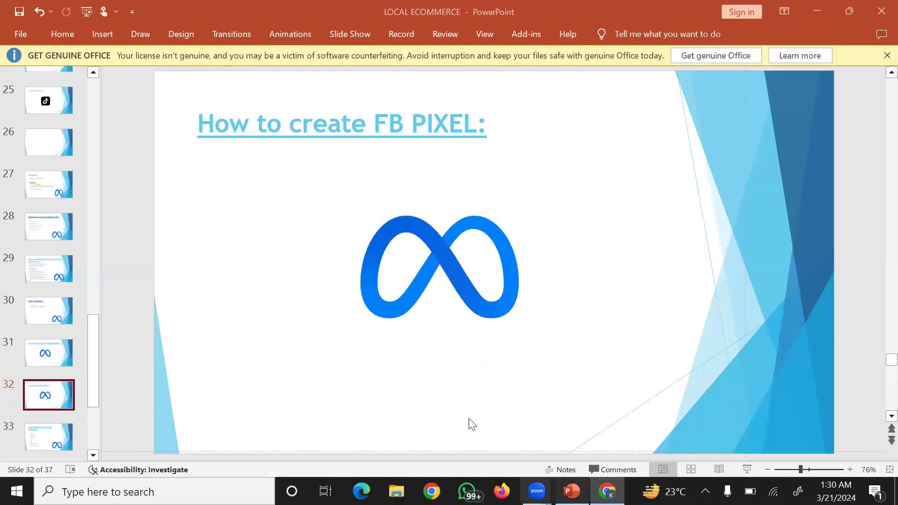
mouse_move(328, 307)
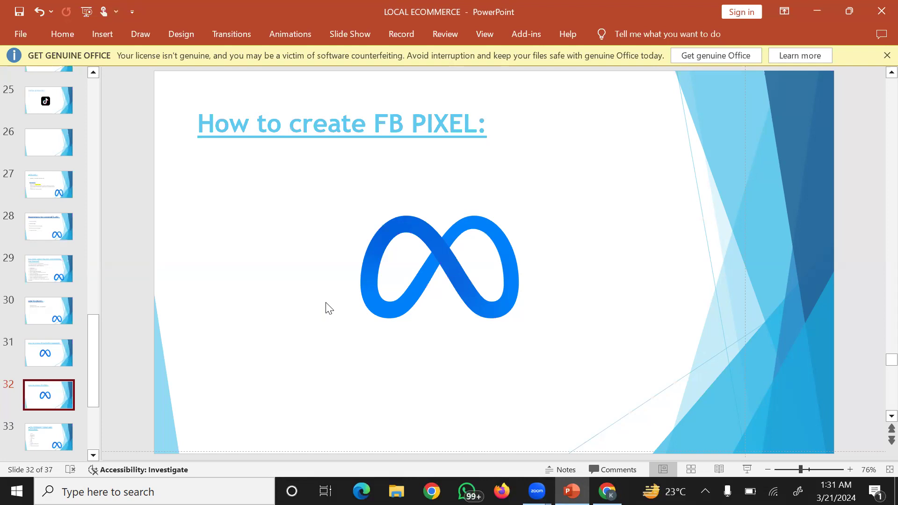
mouse_move(595, 423)
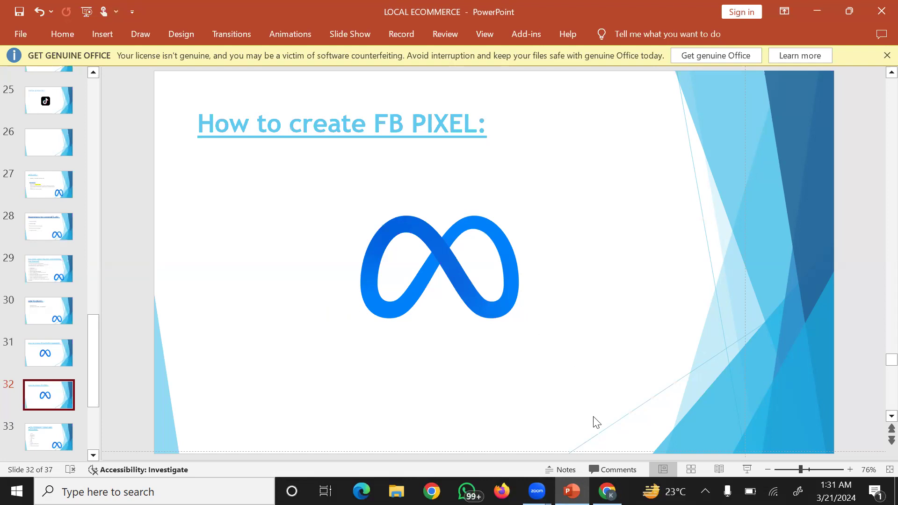